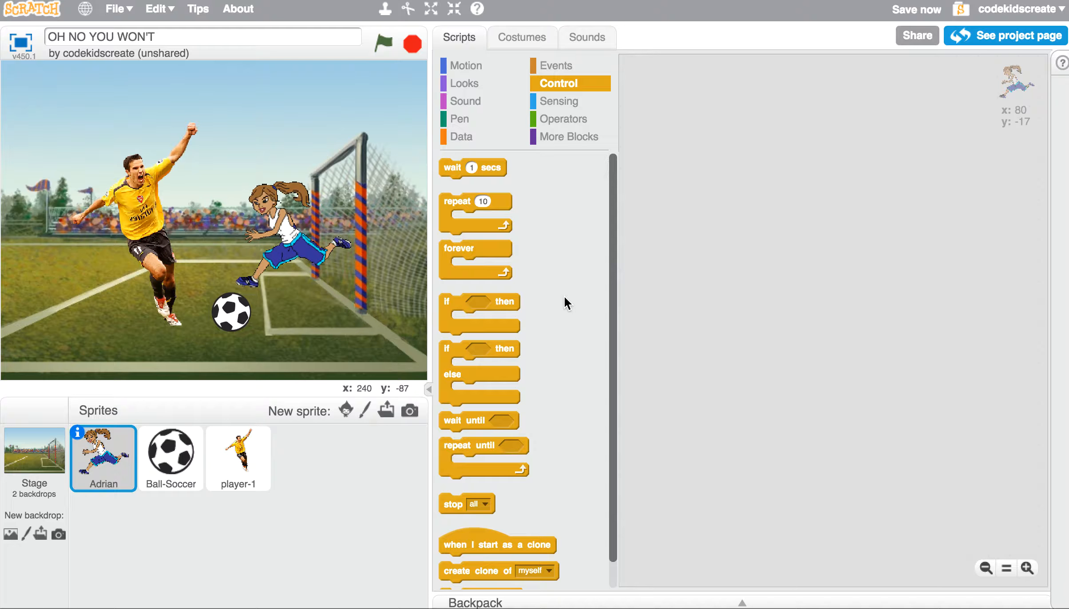
{"action": "mouse_move", "coordinate": [118, 486]}
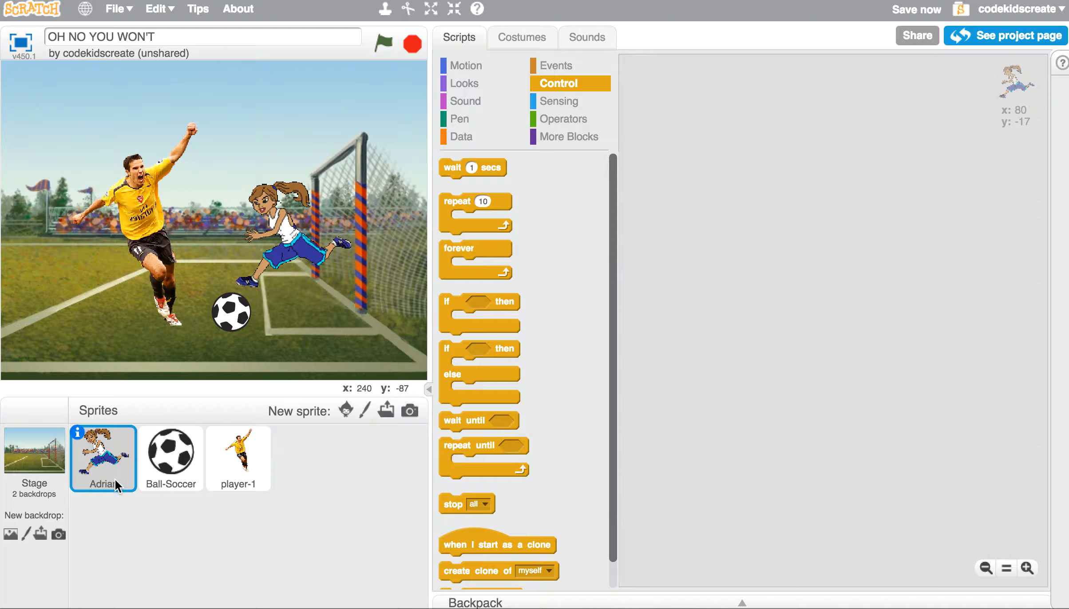
{"action": "mouse_move", "coordinate": [215, 477]}
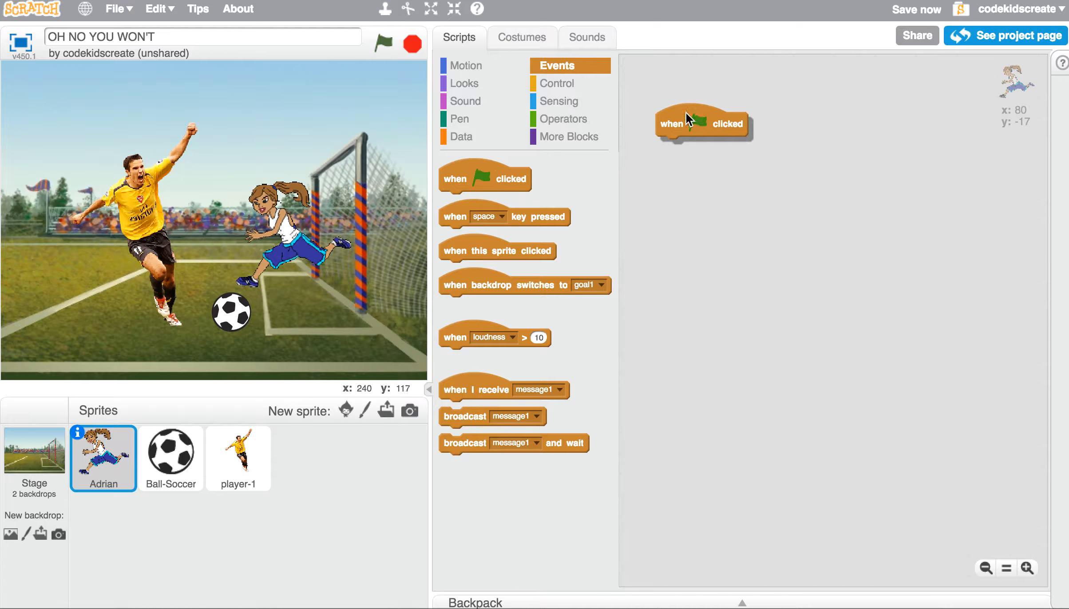
Add a green-flag start block to player-1's scripts and check Adrian's.
{"action": "left_click", "coordinate": [238, 458]}
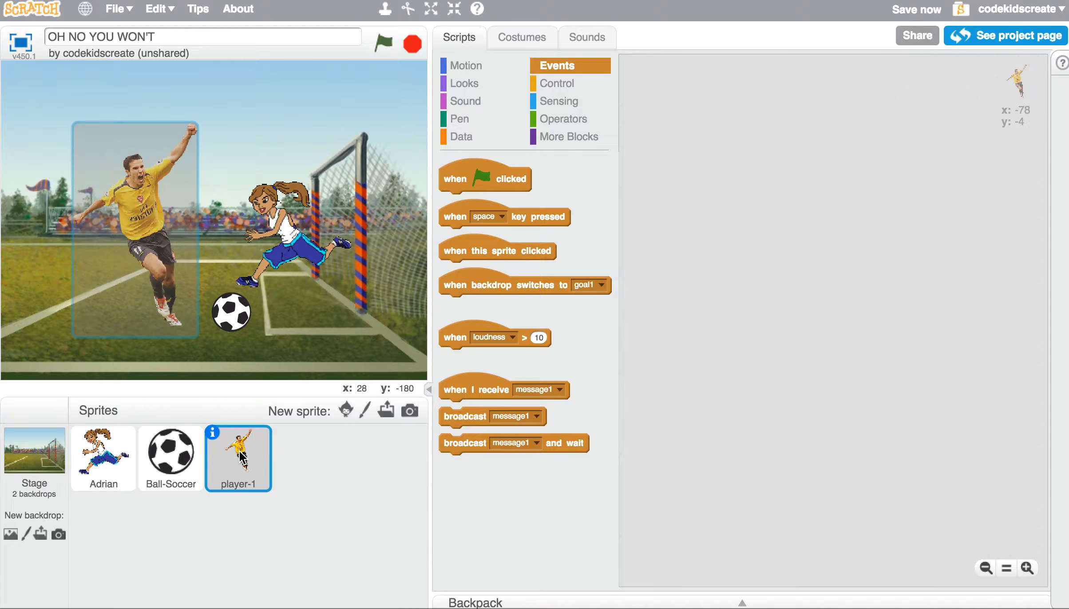
{"action": "left_click_drag", "start_coordinate": [485, 177], "coordinate": [691, 108]}
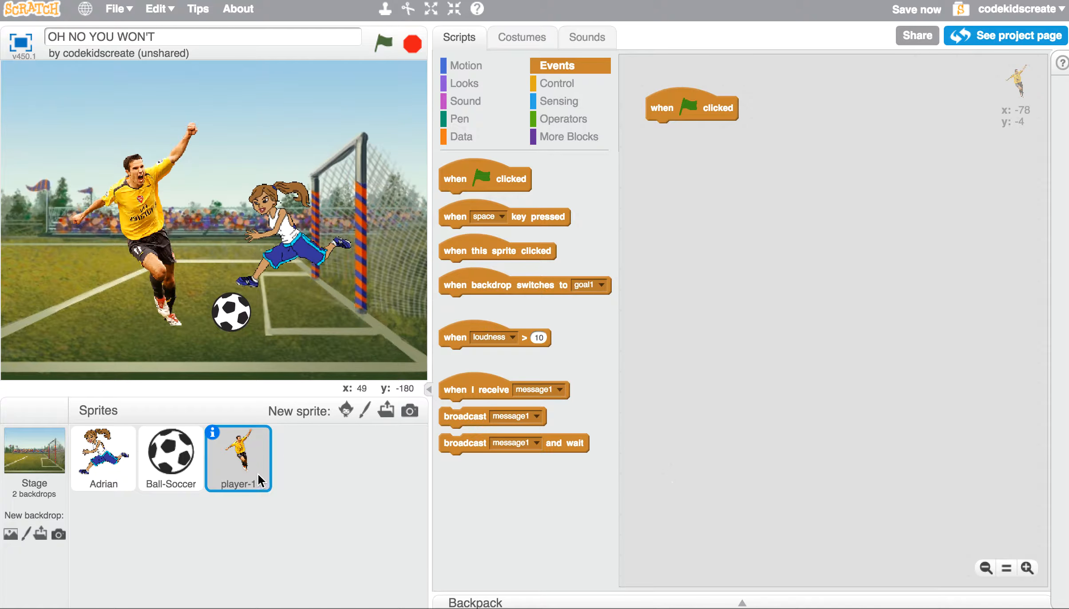
{"action": "left_click", "coordinate": [103, 457]}
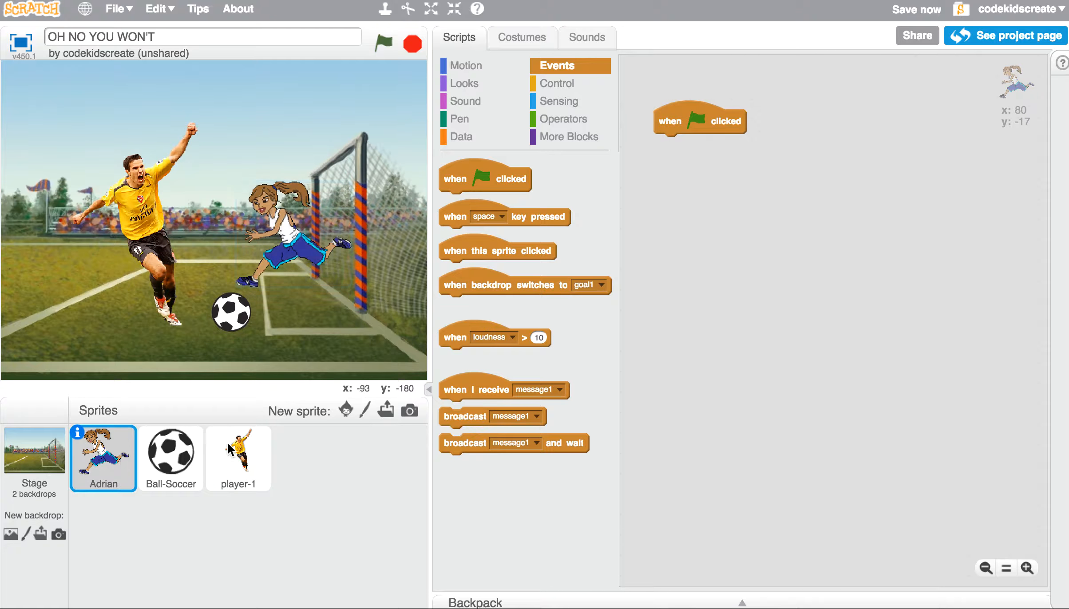
{"action": "left_click", "coordinate": [238, 459]}
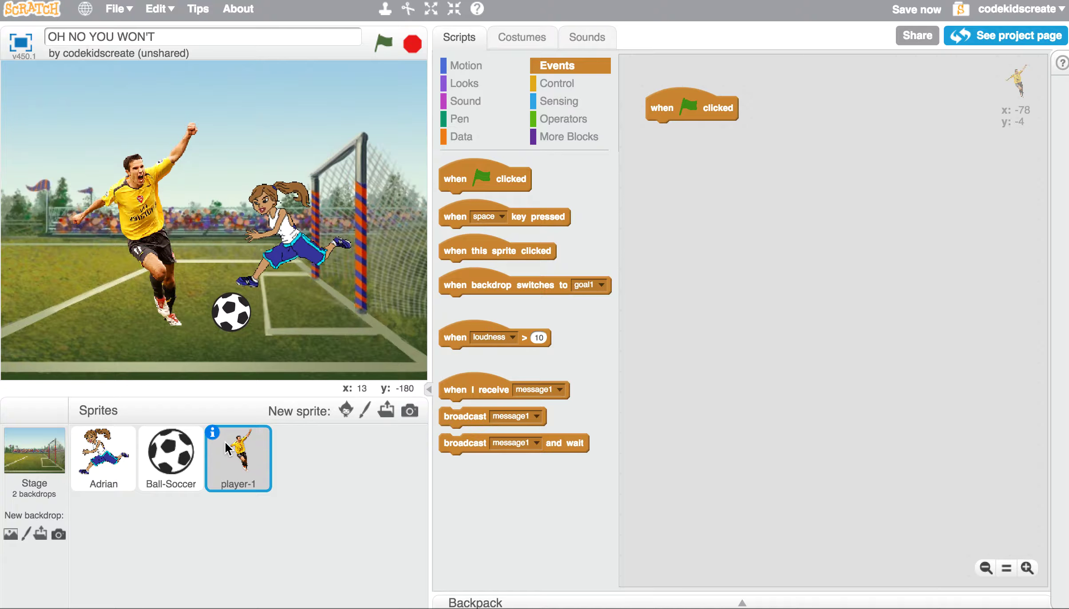
Save the project and switch to the Looks block category for player-1.
{"action": "left_click", "coordinate": [919, 9]}
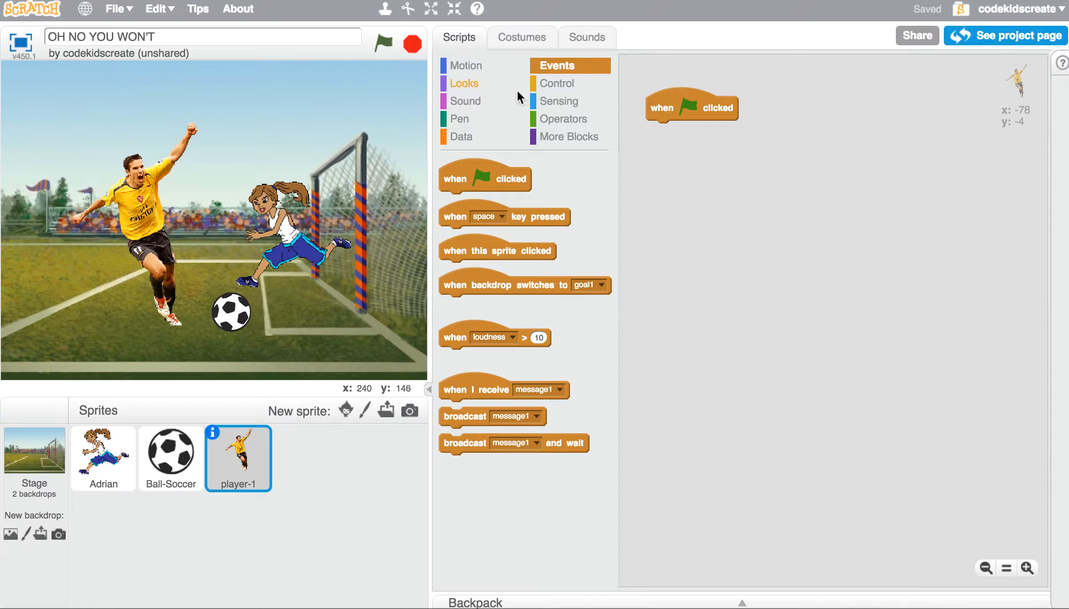
{"action": "left_click", "coordinate": [464, 83]}
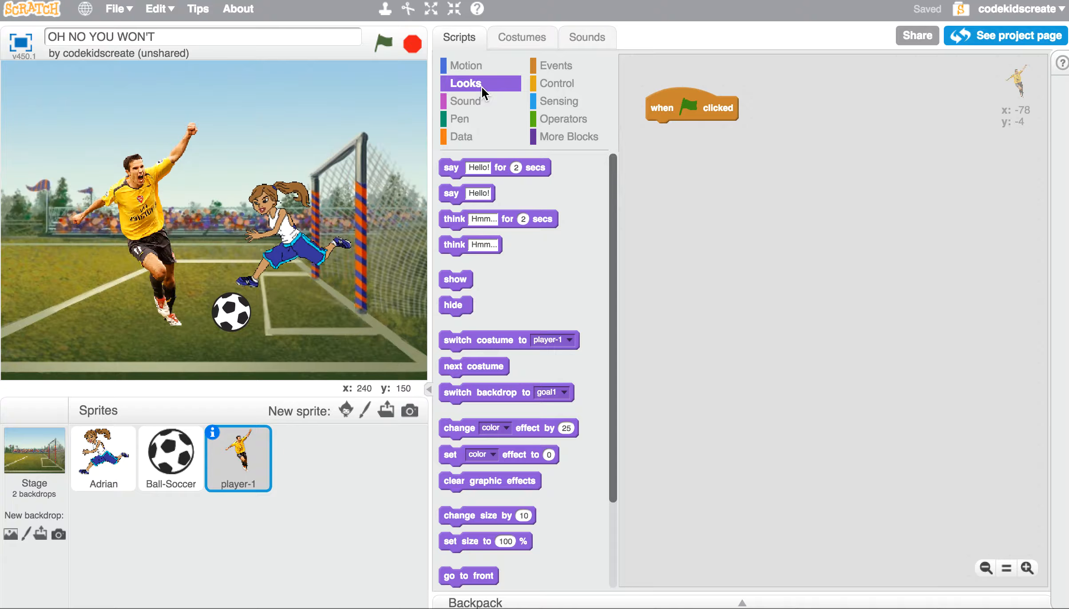
{"action": "mouse_move", "coordinate": [490, 100]}
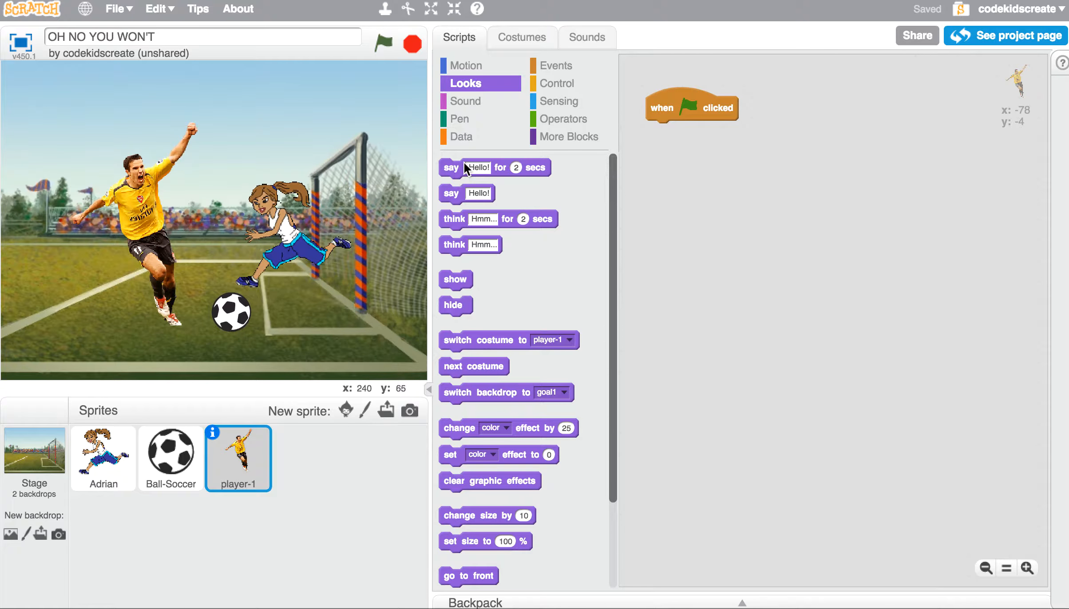
{"action": "mouse_move", "coordinate": [546, 179]}
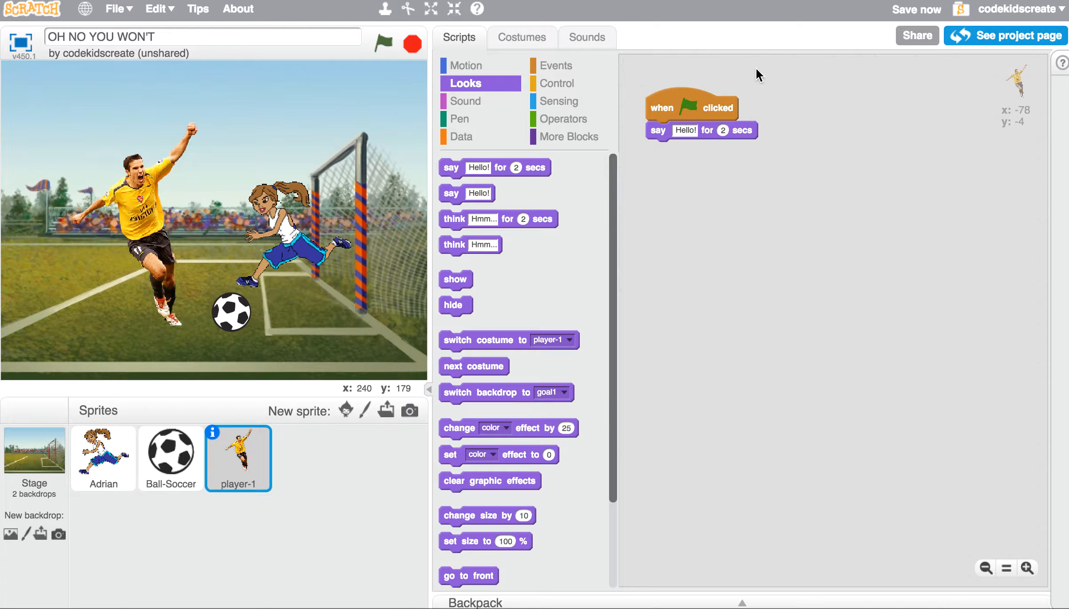
{"action": "mouse_move", "coordinate": [689, 132]}
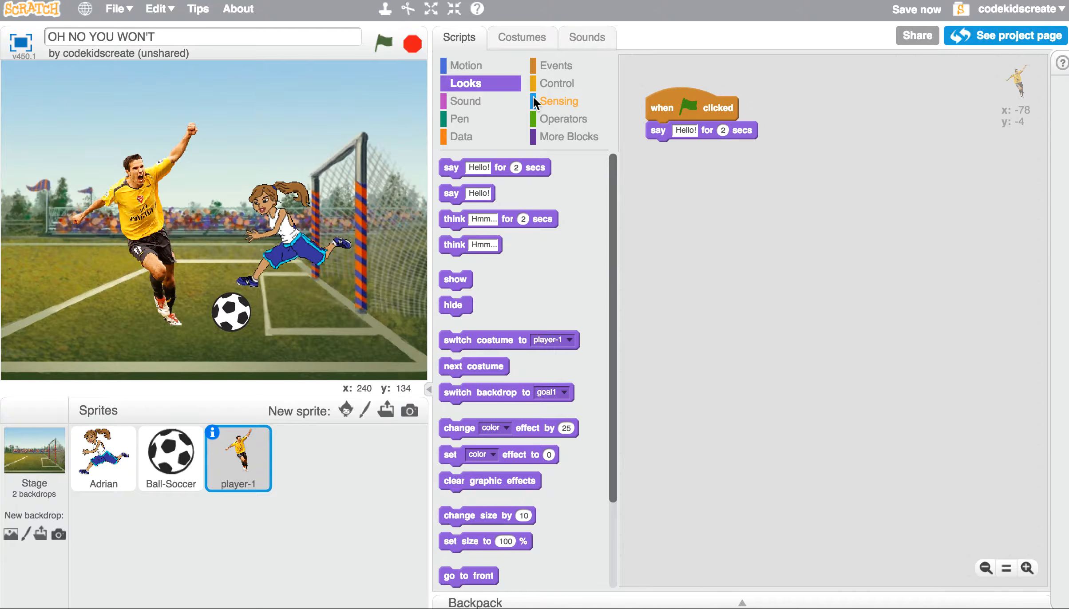
Change player-1's say block text to YEAHHHHHHH shown for 3 seconds.
{"action": "left_click", "coordinate": [382, 45]}
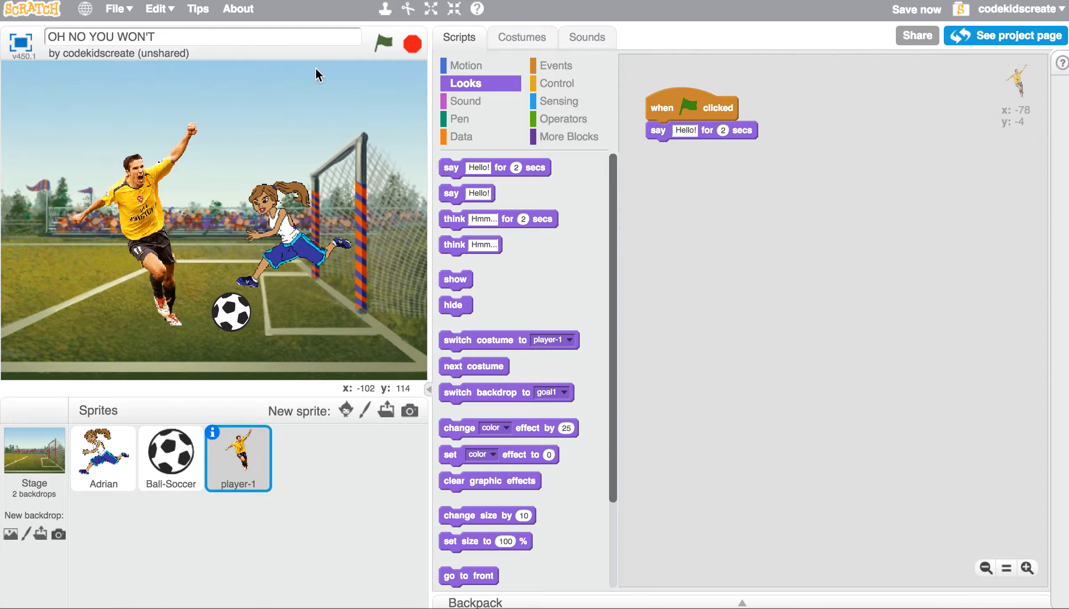
{"action": "left_click", "coordinate": [686, 131]}
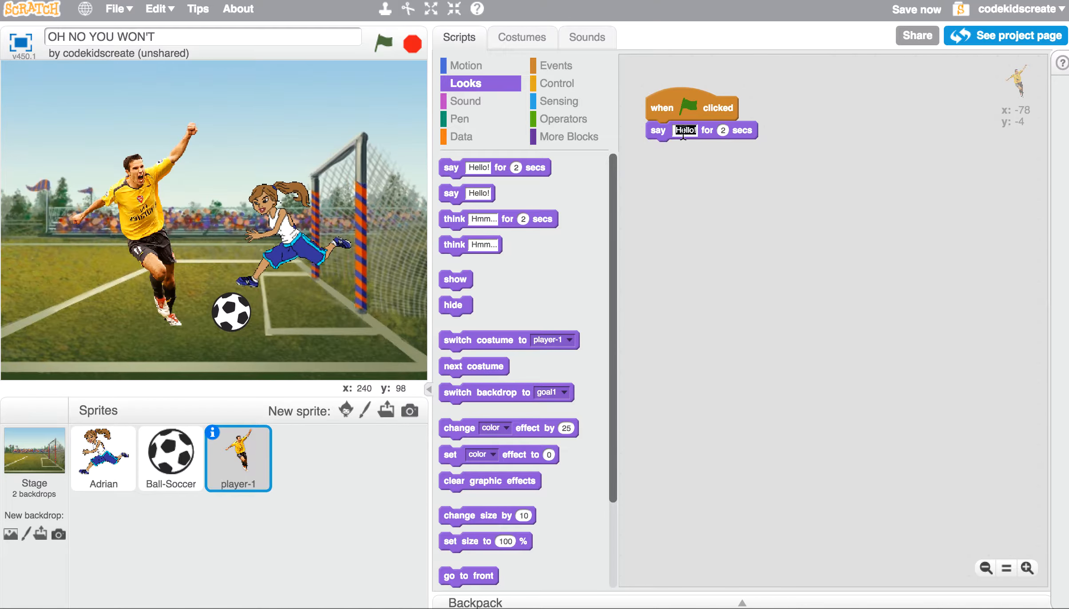
{"action": "type", "text": "YEAHHHHHHH"}
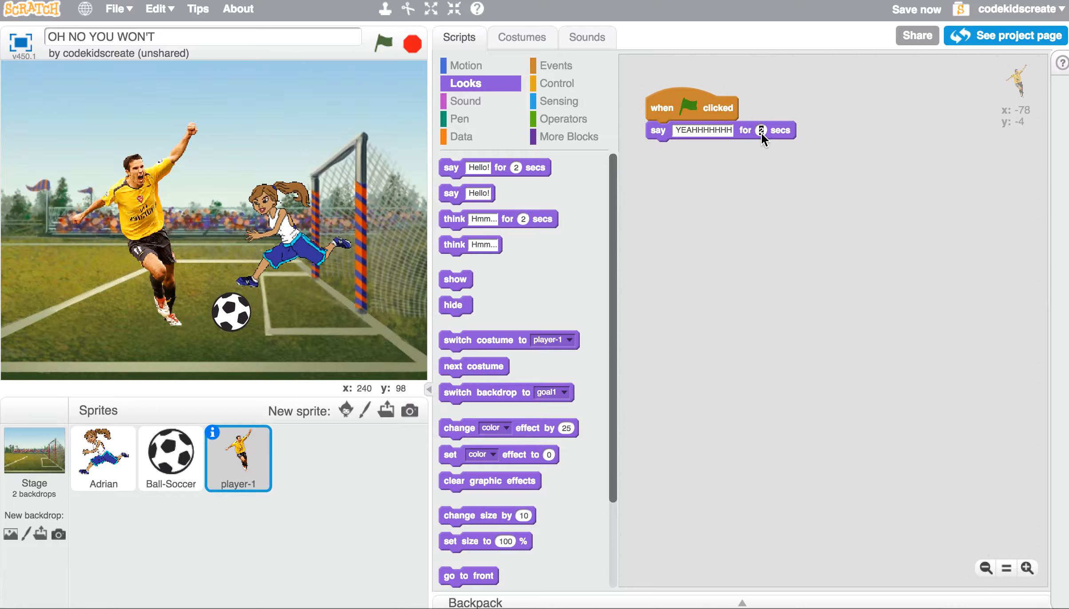
{"action": "left_click", "coordinate": [384, 46]}
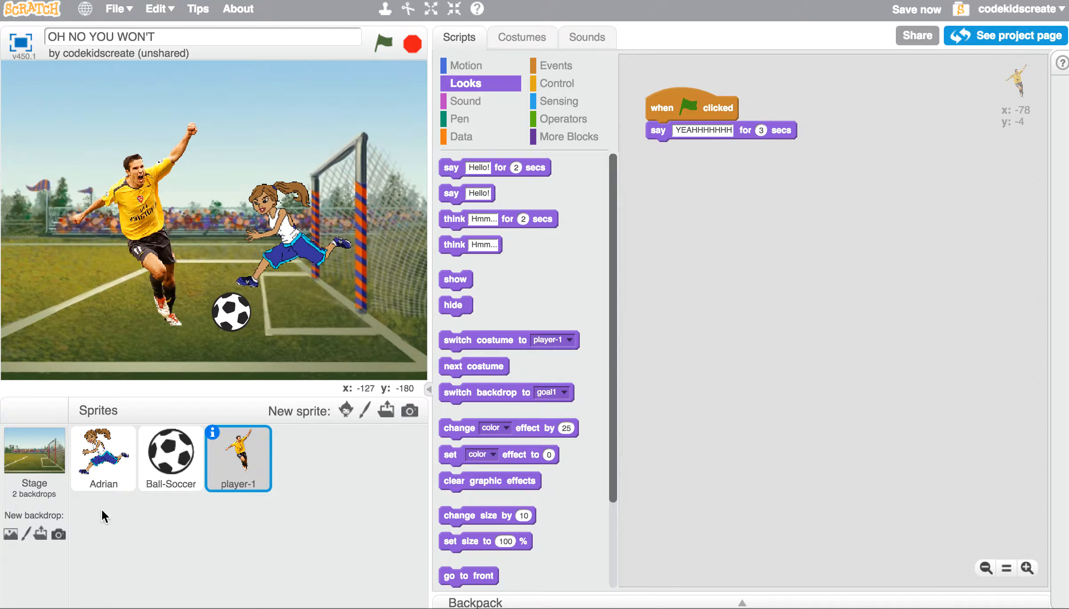
Attach a say block to Adrian's script reading OH NO YOU WON'T SCORE ON ME! for 2 seconds.
{"action": "left_click", "coordinate": [103, 459]}
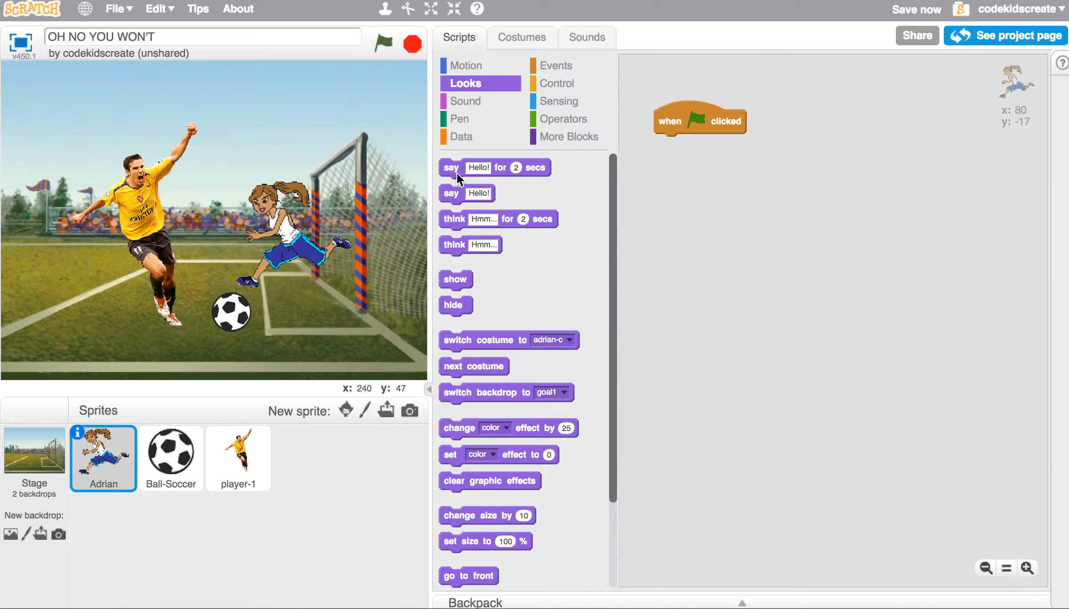
{"action": "left_click_drag", "start_coordinate": [450, 167], "coordinate": [665, 143]}
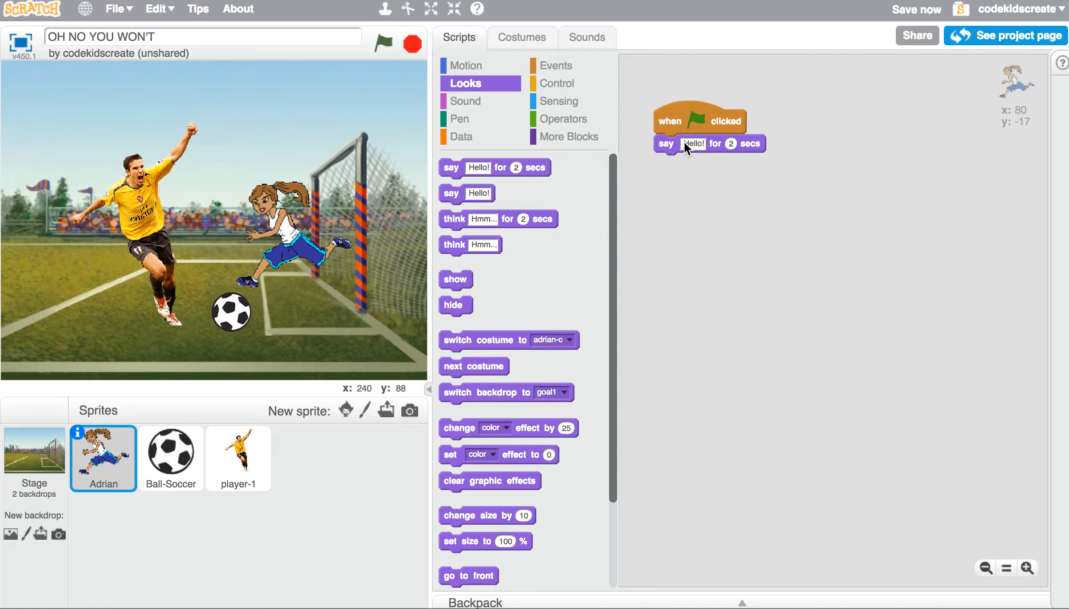
{"action": "type", "text": "OH NO YOU WON'T SCORE ON ME!"}
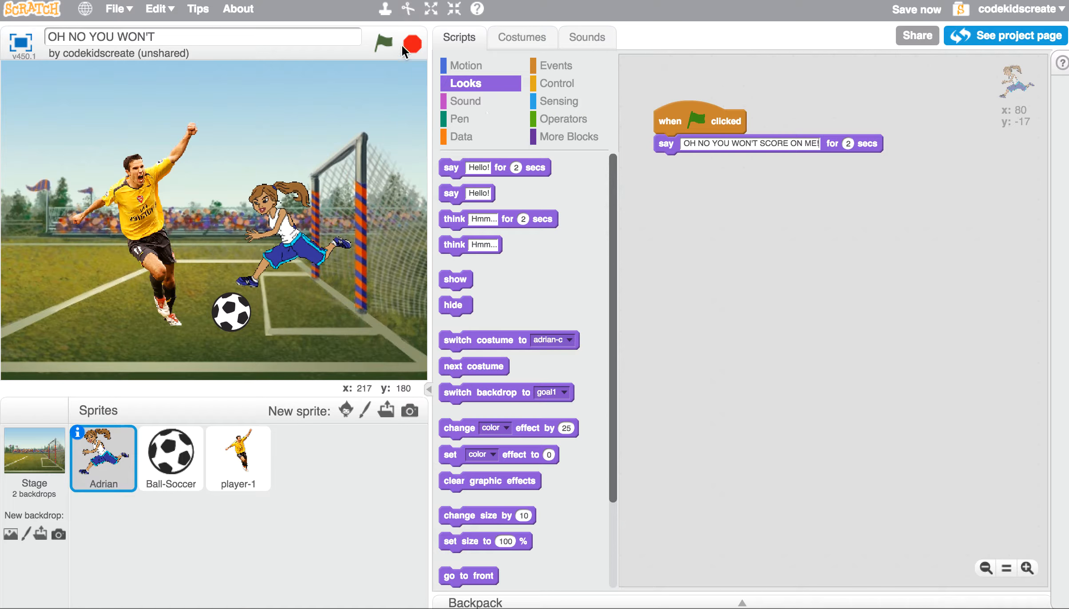
{"action": "left_click", "coordinate": [381, 40]}
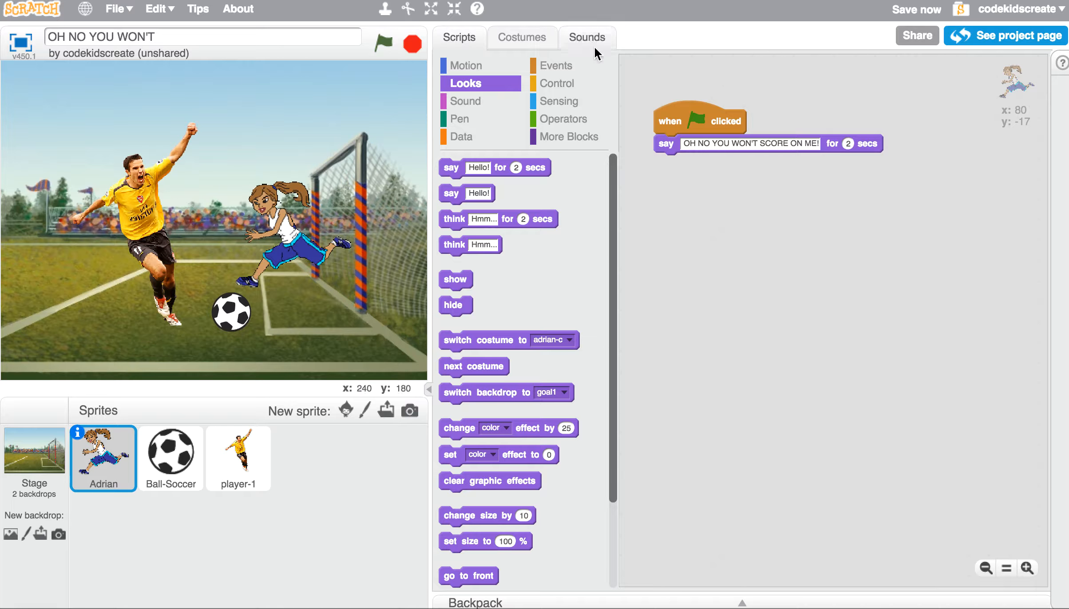
Insert a wait block before Adrian's line and set it to 2 seconds.
{"action": "left_click", "coordinate": [558, 83]}
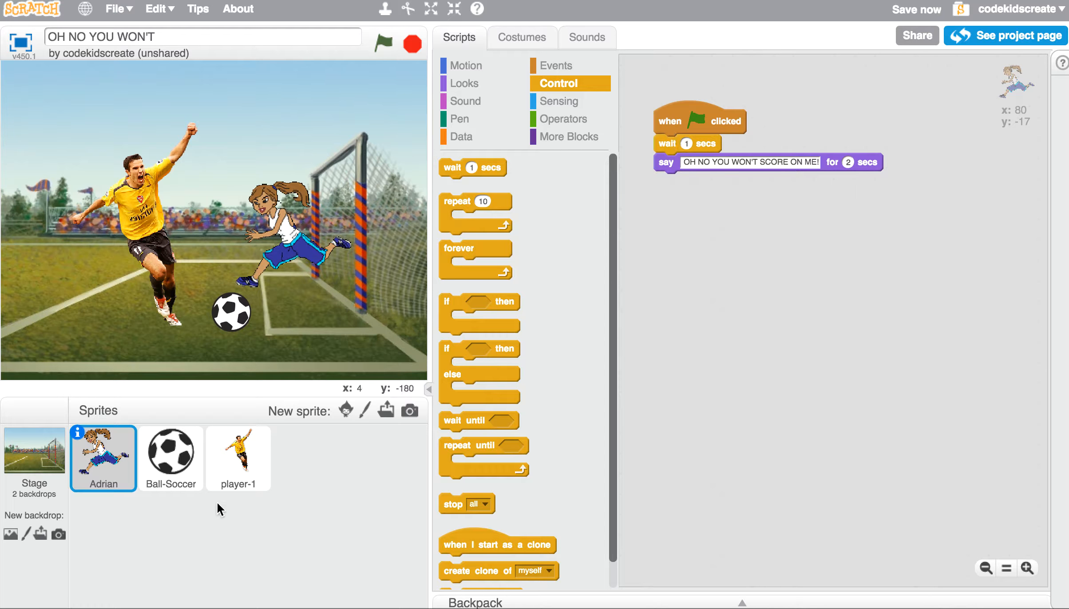
{"action": "left_click", "coordinate": [238, 458]}
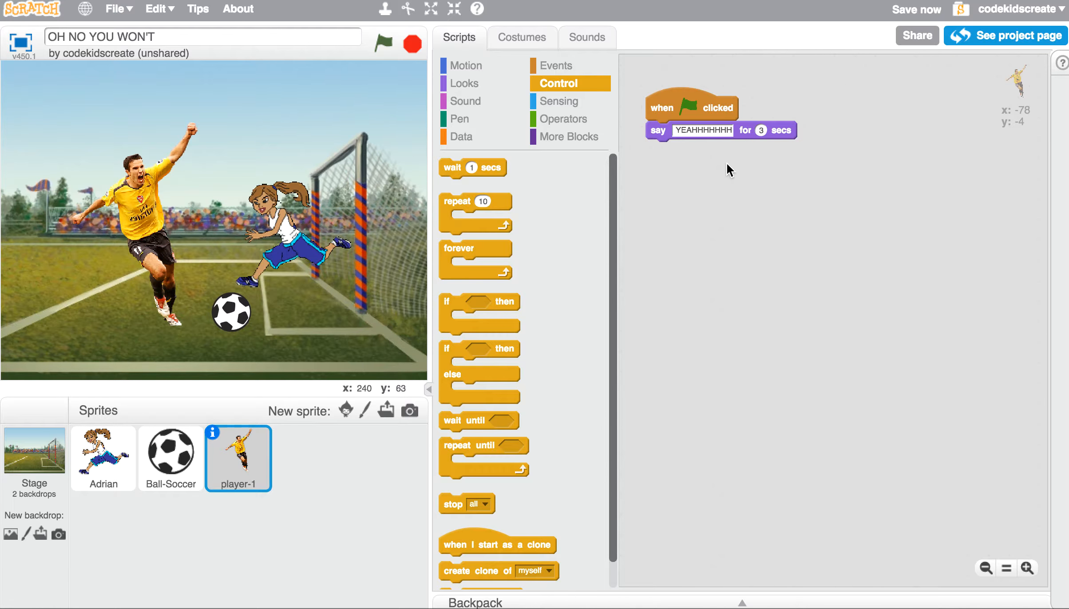
{"action": "left_click", "coordinate": [103, 459]}
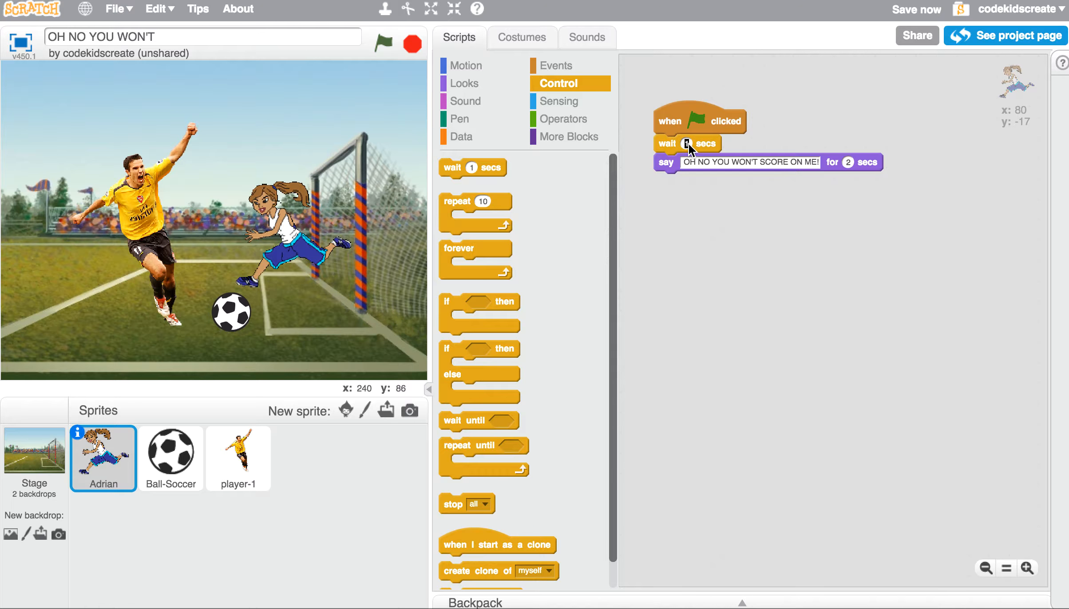
{"action": "type", "text": "2"}
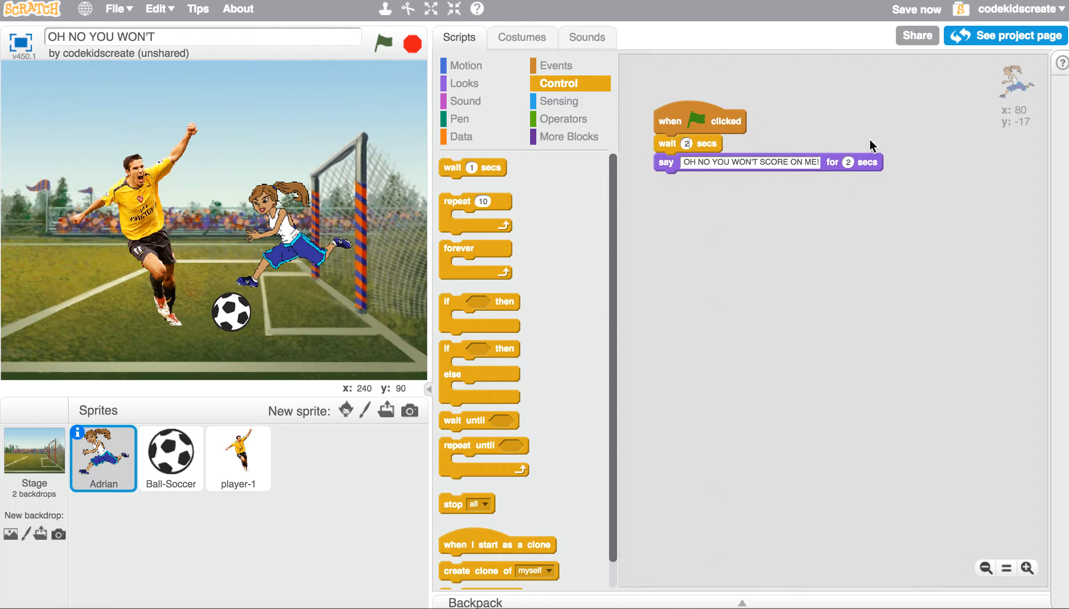
{"action": "mouse_move", "coordinate": [767, 169]}
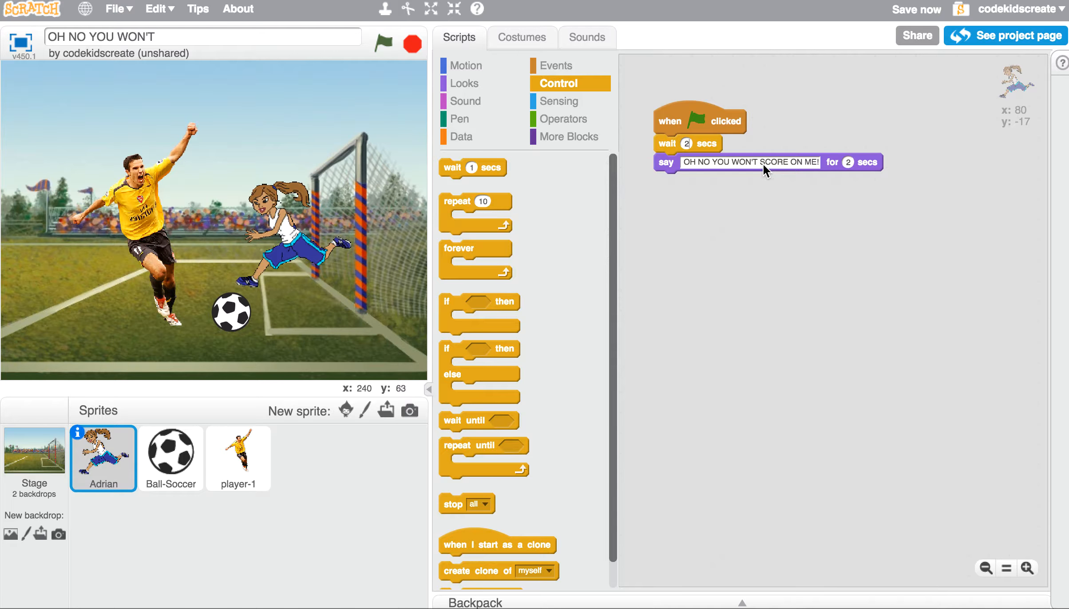
Run the scene with the green flag to check both speech bubbles.
{"action": "left_click", "coordinate": [380, 45]}
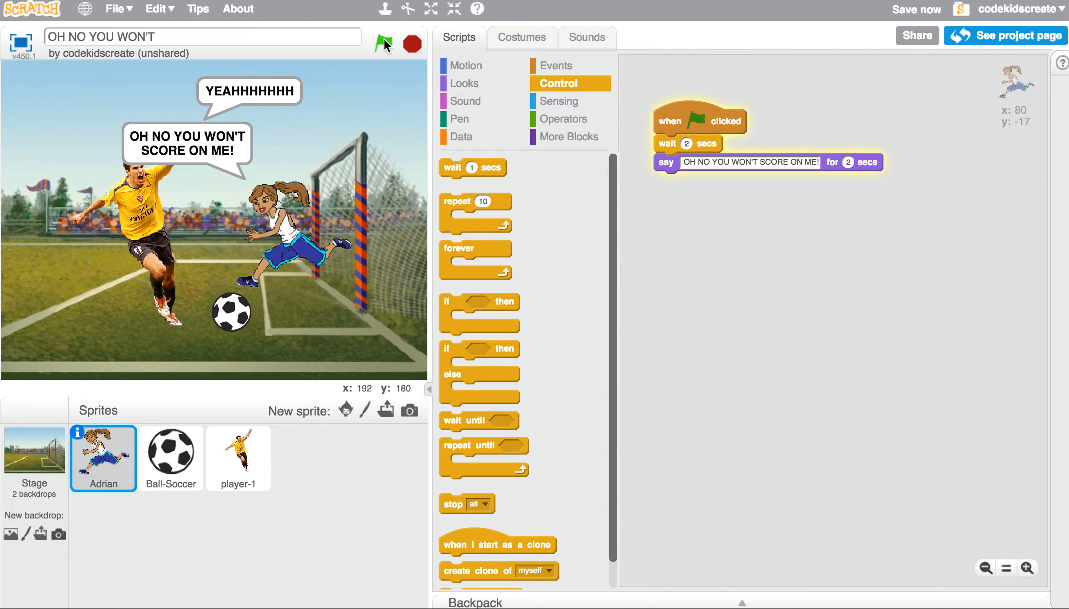
{"action": "left_click", "coordinate": [384, 43]}
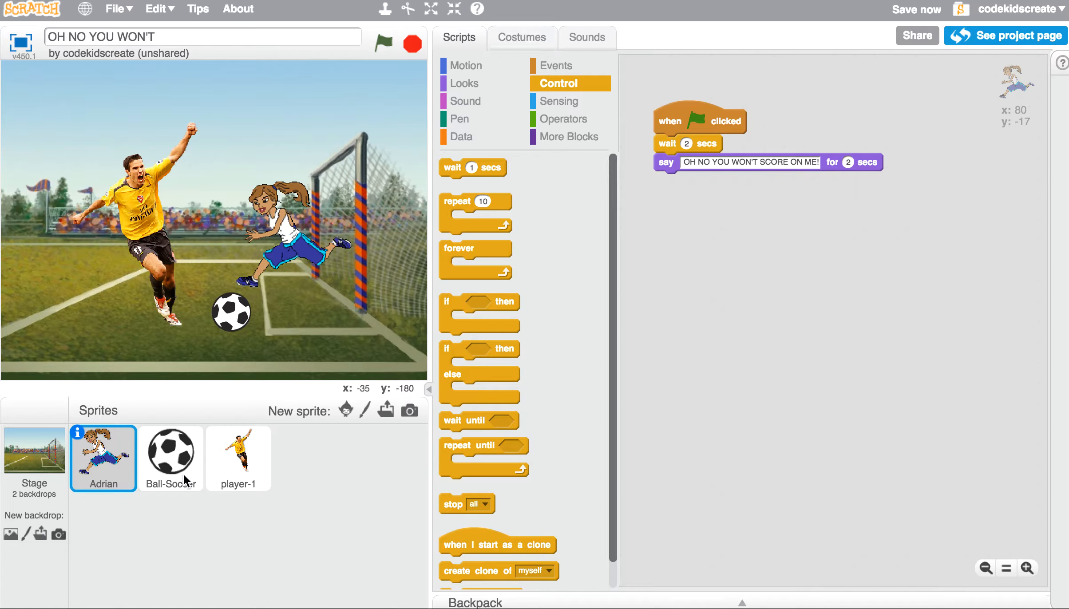
Add a wait block after player-1's YEAHHHHHHH line and run the script to check timing.
{"action": "left_click", "coordinate": [238, 459]}
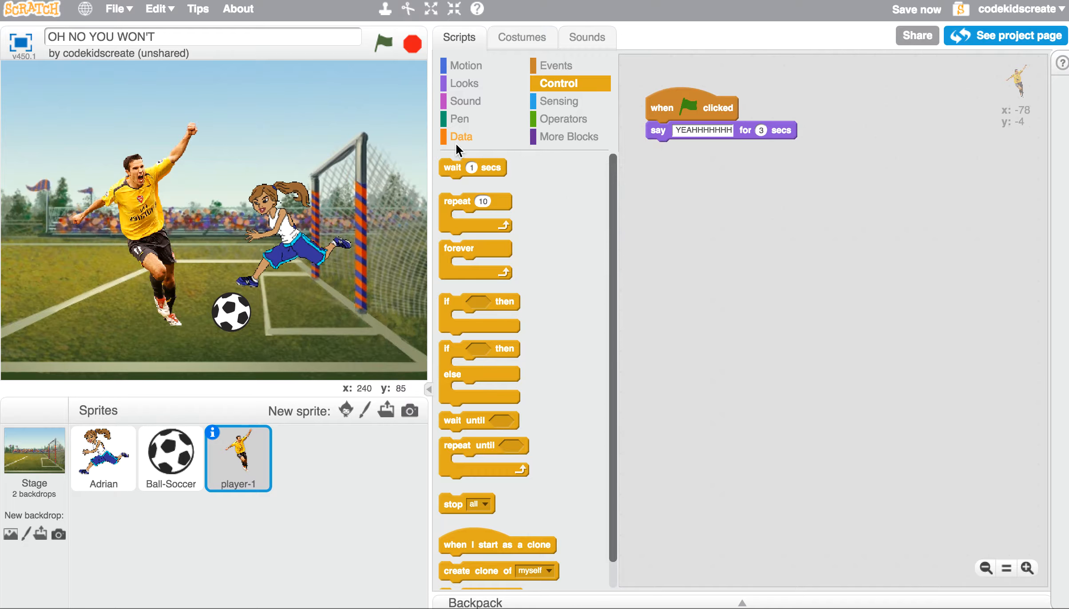
{"action": "left_click_drag", "start_coordinate": [472, 168], "coordinate": [680, 149]}
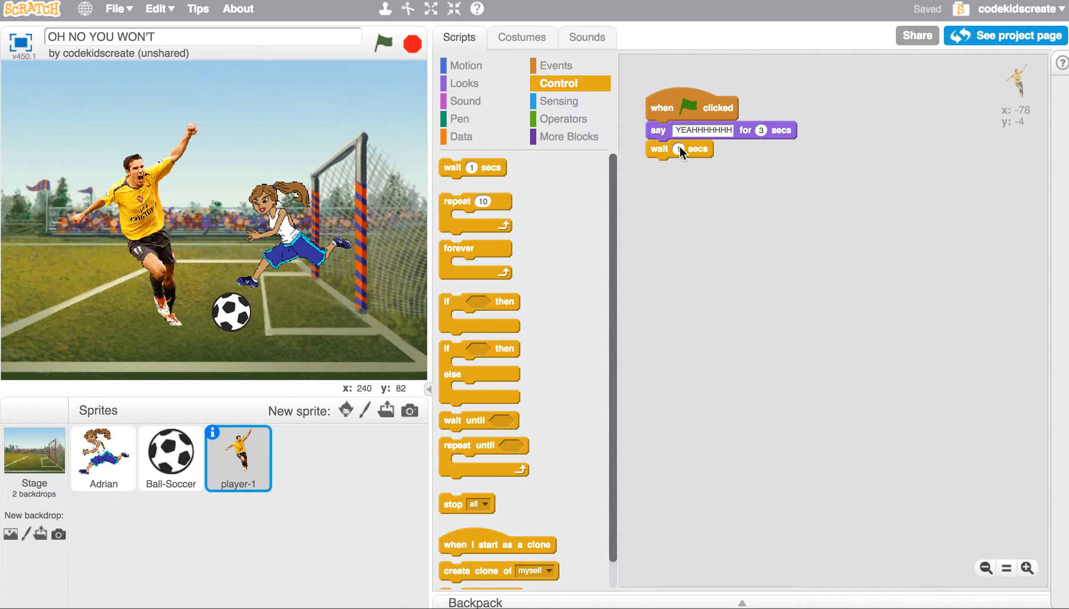
{"action": "left_click", "coordinate": [103, 460]}
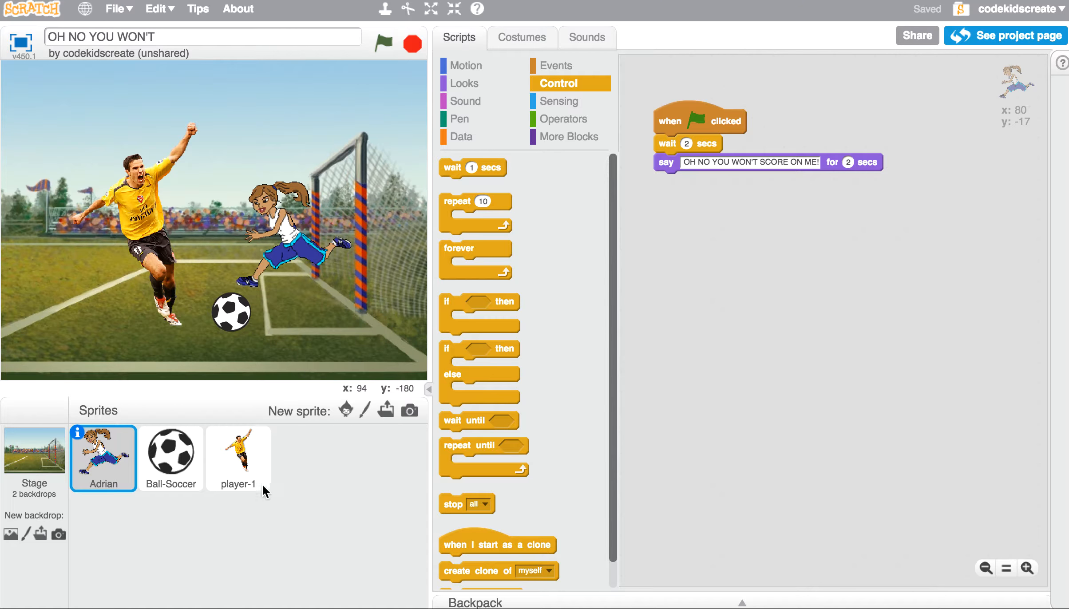
{"action": "left_click", "coordinate": [238, 457]}
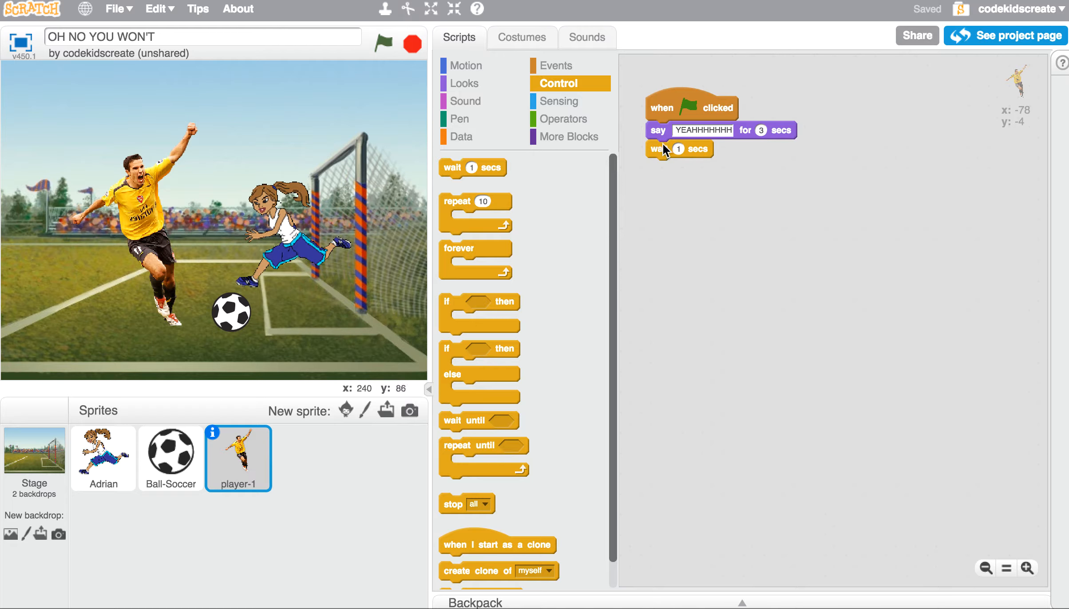
{"action": "left_click", "coordinate": [381, 45]}
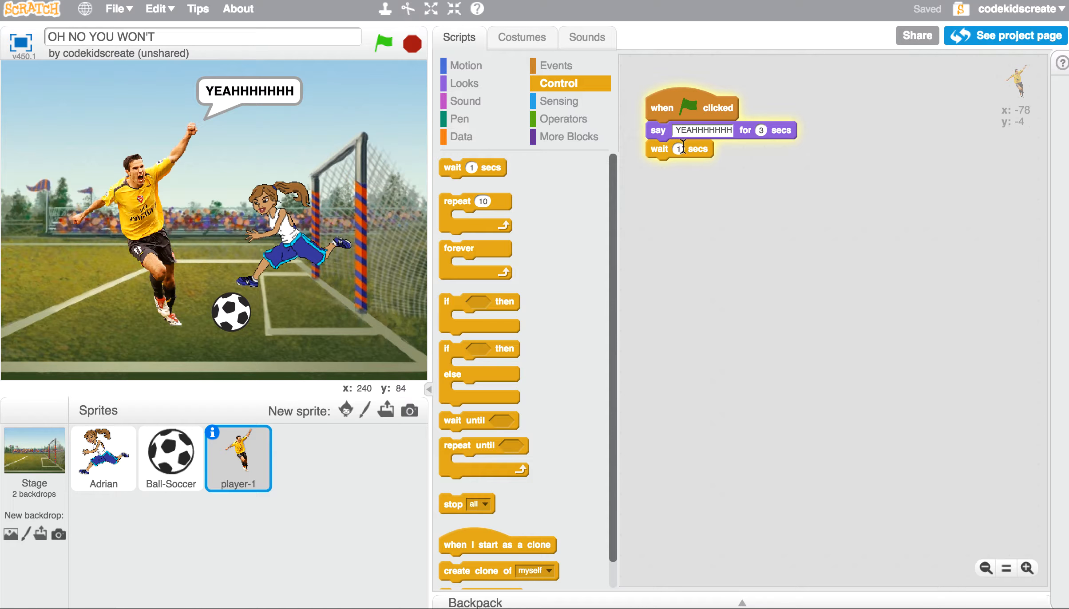
Change player-1's wait from 1 to 5 seconds, comparing with Adrian's timing.
{"action": "left_click", "coordinate": [679, 149]}
{"action": "type", "text": "4"}
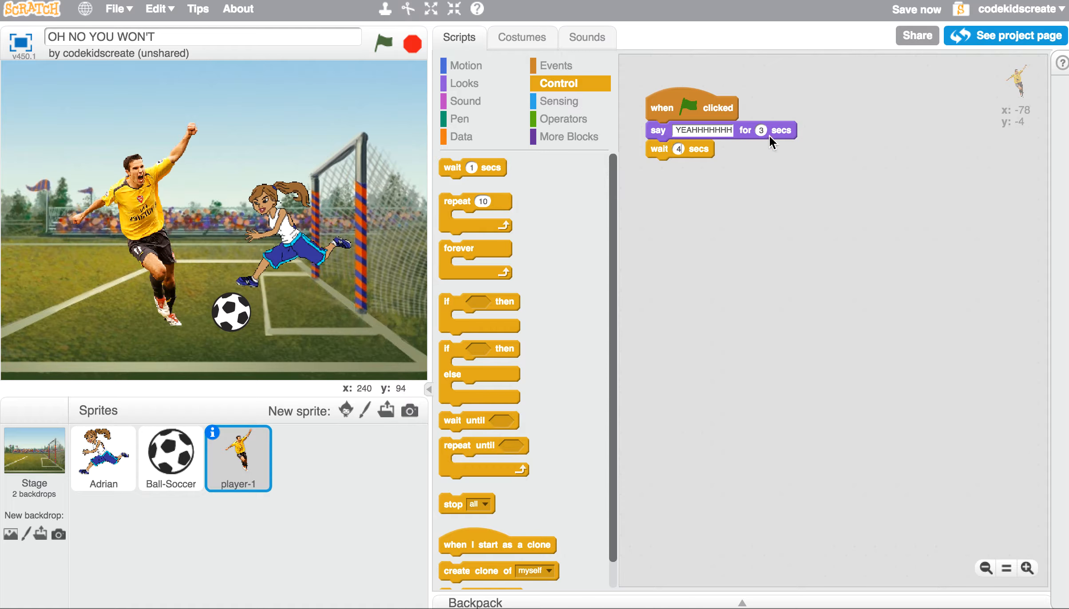
{"action": "mouse_move", "coordinate": [196, 405]}
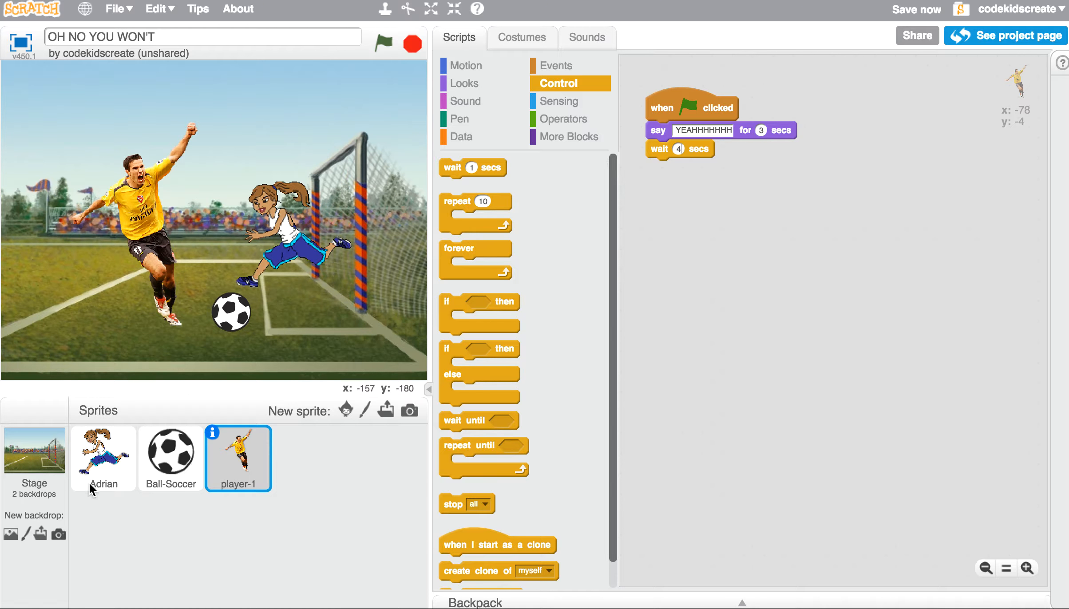
{"action": "left_click", "coordinate": [102, 458]}
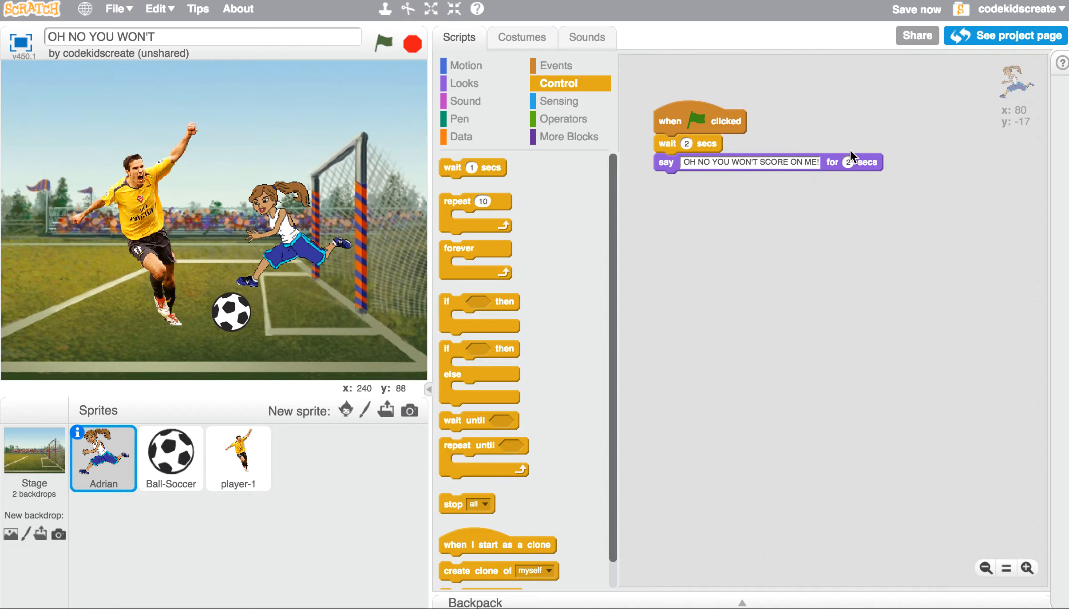
{"action": "left_click", "coordinate": [238, 458]}
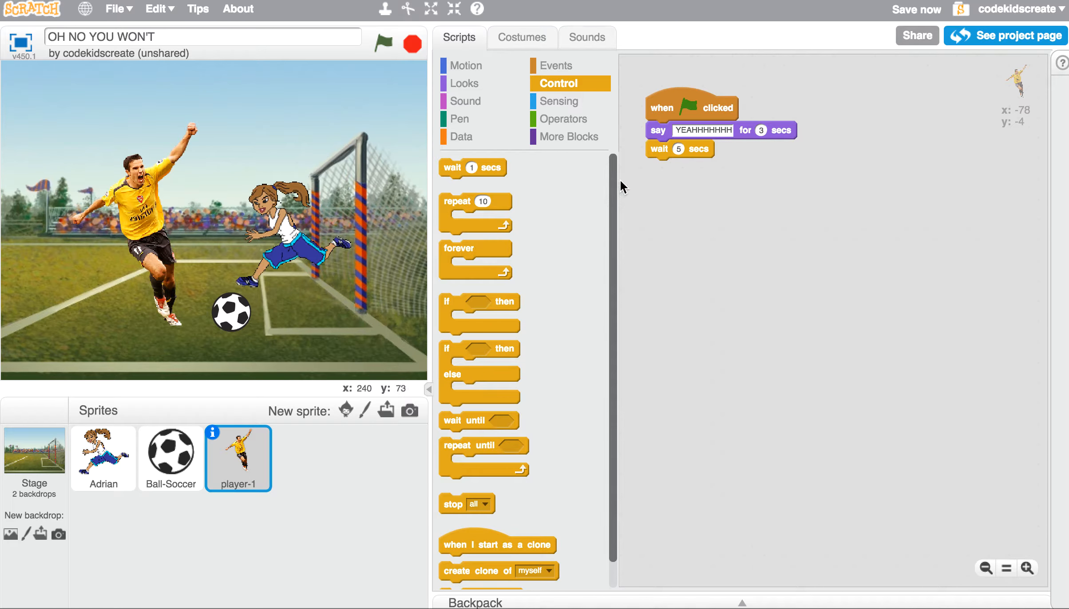
{"action": "mouse_move", "coordinate": [465, 104]}
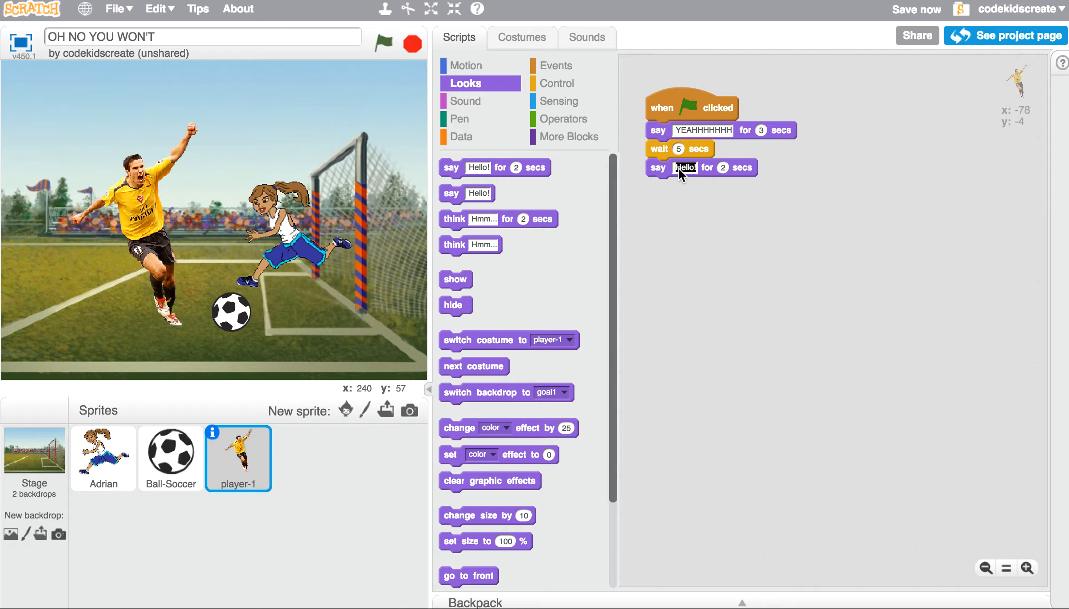
Make player-1's new say block read I'M GOING TO TRY TO RIGHT NOW!
{"action": "type", "text": "I'M GOING TO TRY"}
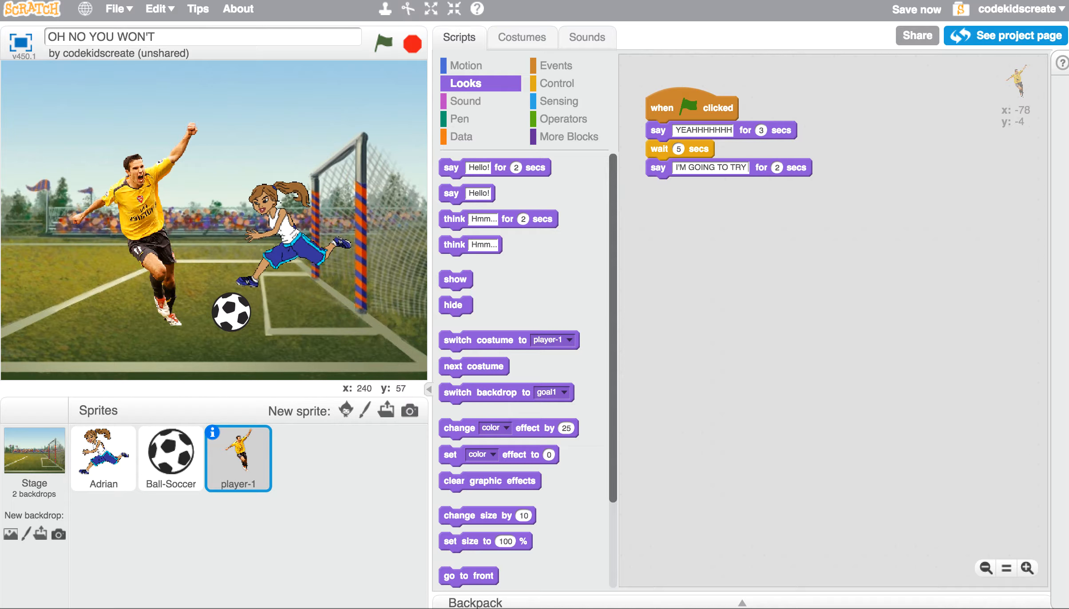
{"action": "type", "text": "TO RIGHT NOW!"}
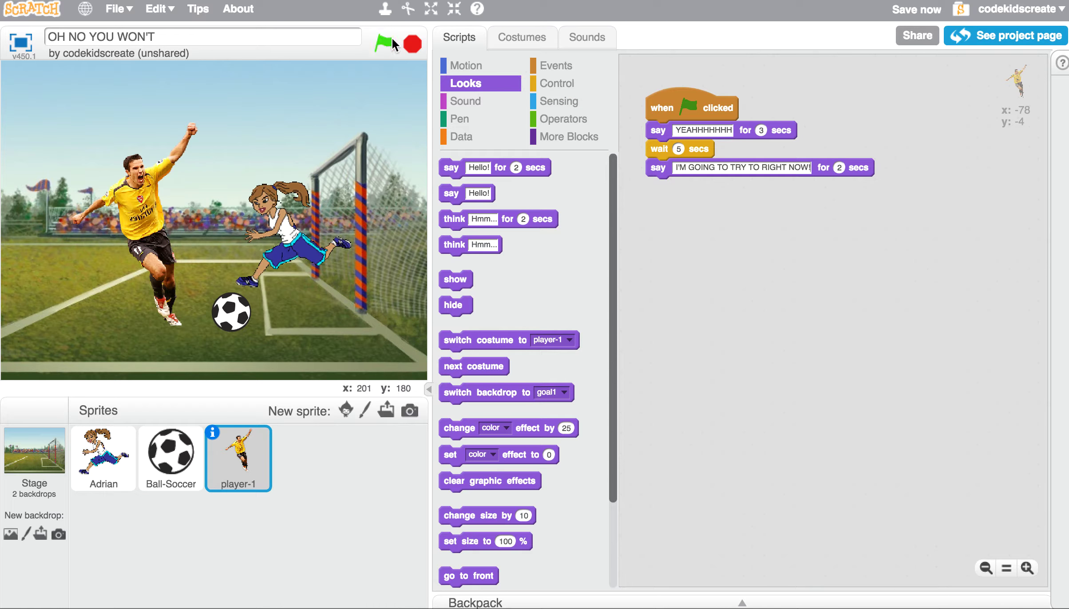
Run the scene several times to test the conversation.
{"action": "left_click", "coordinate": [384, 43]}
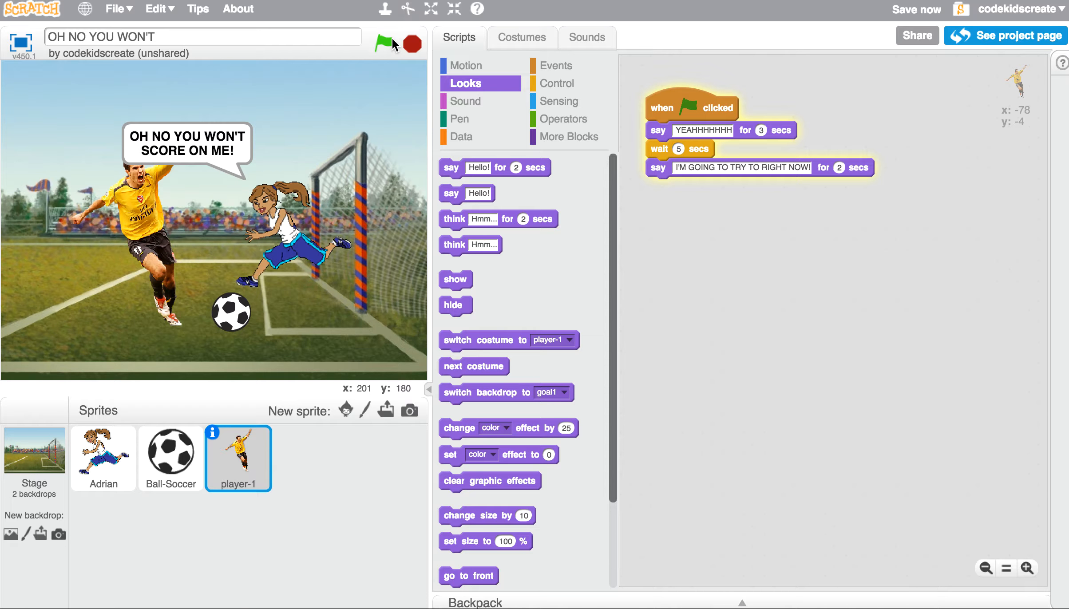
{"action": "left_click", "coordinate": [379, 45]}
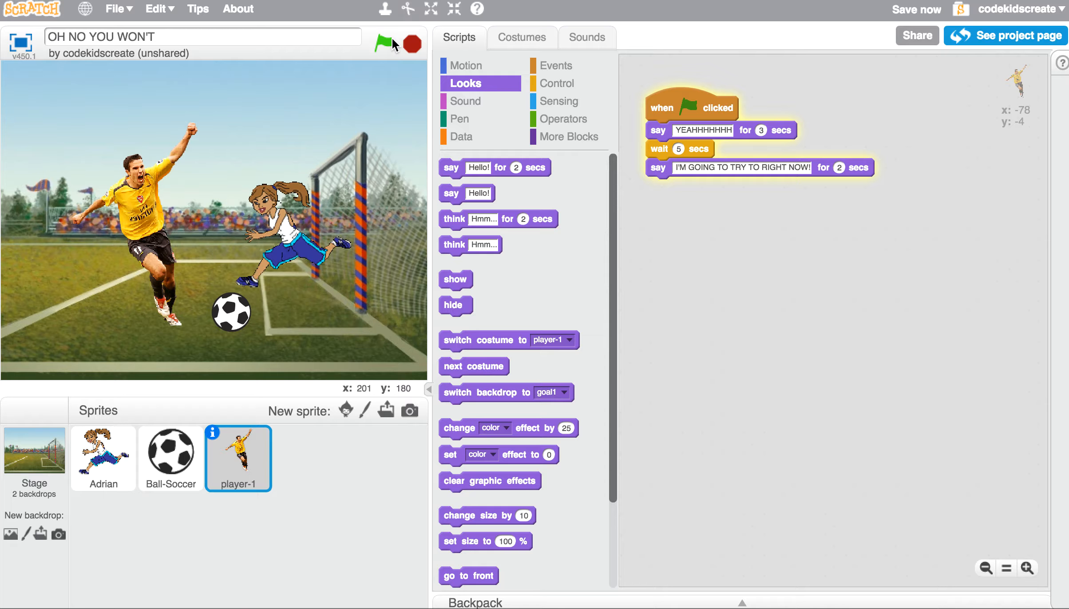
{"action": "left_click", "coordinate": [382, 44]}
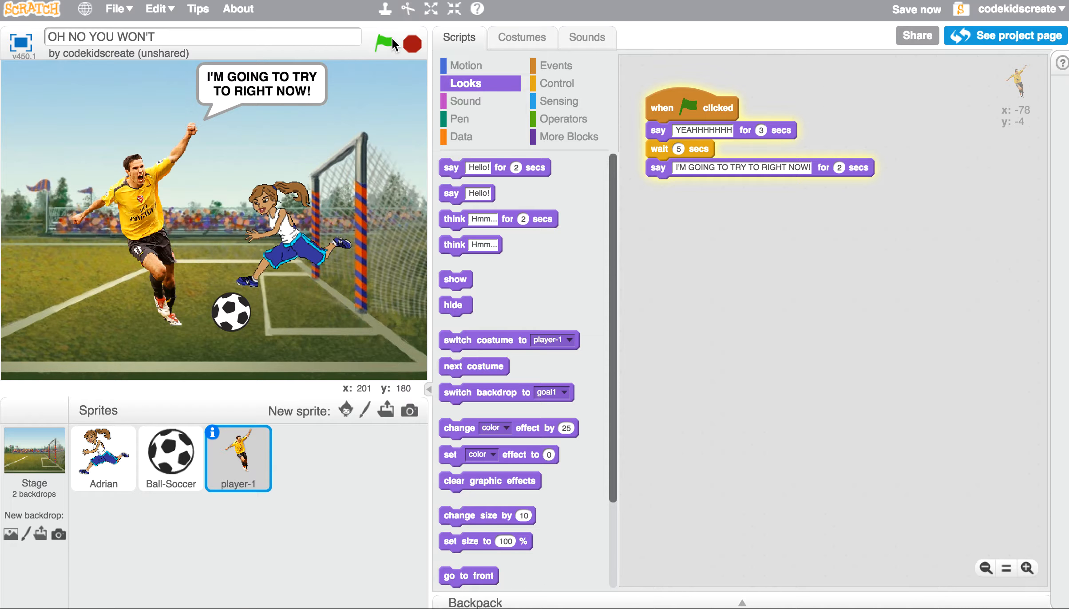
{"action": "left_click", "coordinate": [414, 44]}
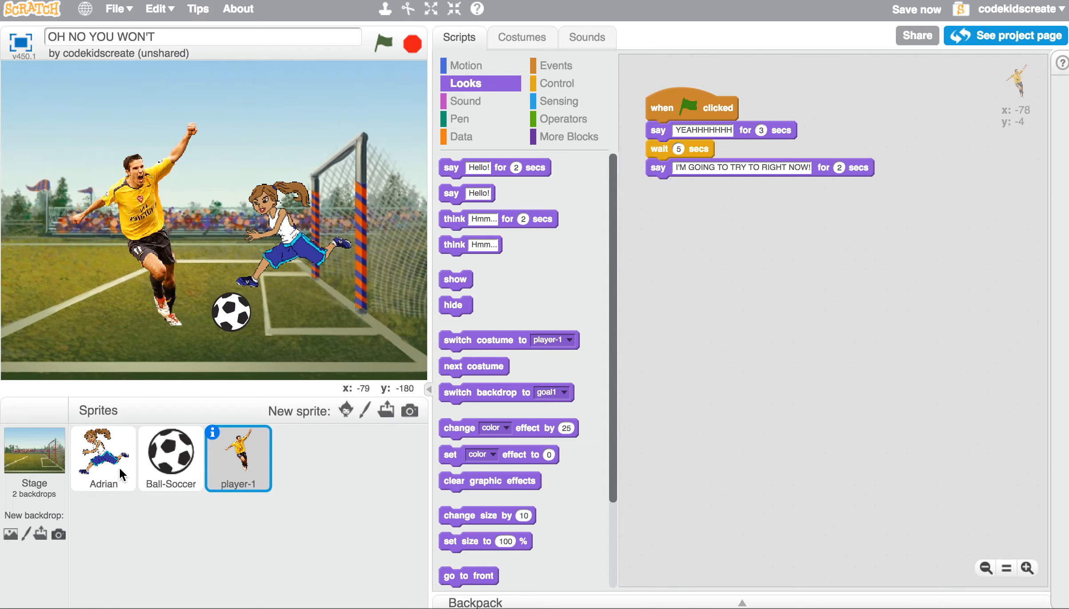
Attach a wait block after Adrian's first line and set it to 6 seconds.
{"action": "left_click", "coordinate": [103, 459]}
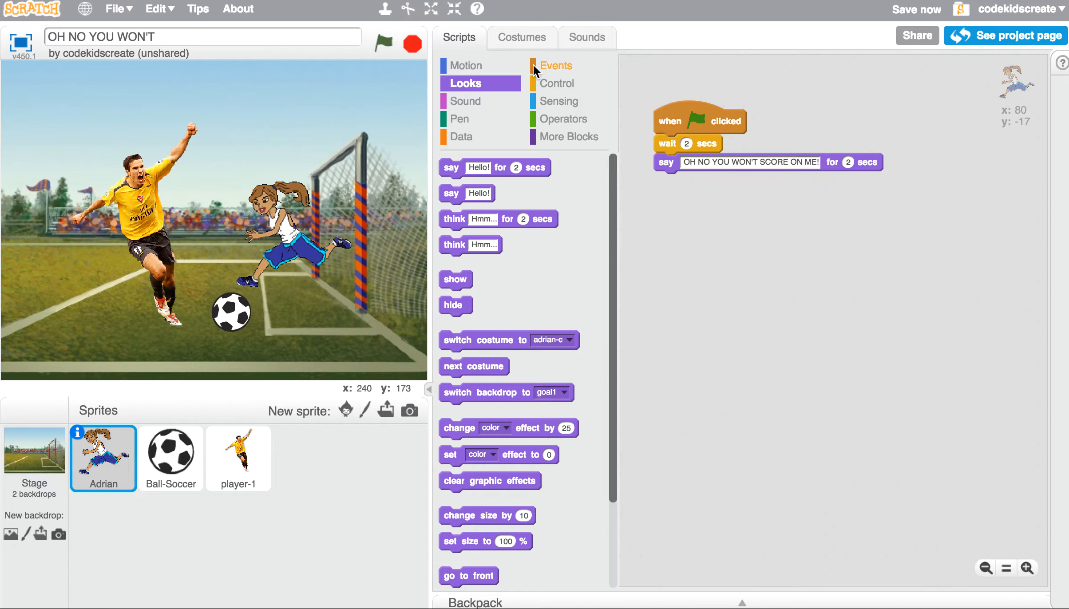
{"action": "left_click", "coordinate": [558, 83]}
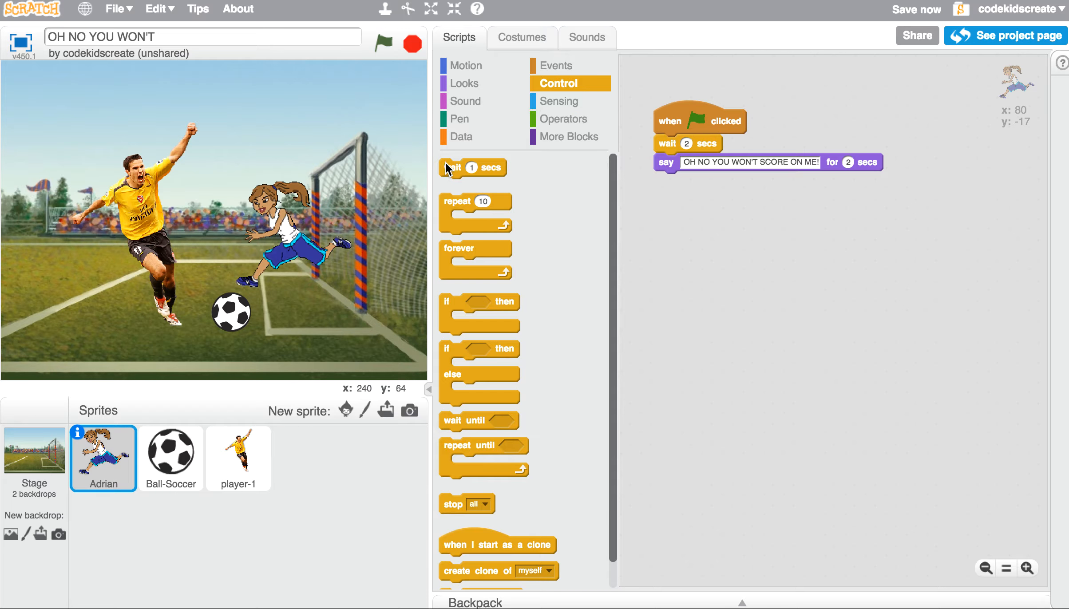
{"action": "left_click_drag", "start_coordinate": [470, 168], "coordinate": [688, 181]}
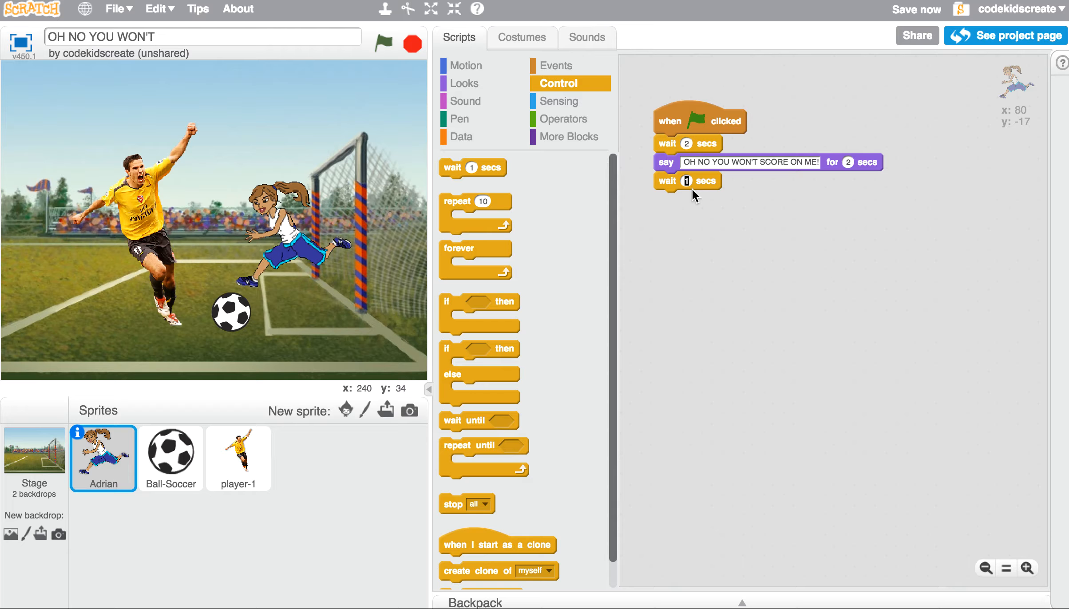
{"action": "type", "text": "6"}
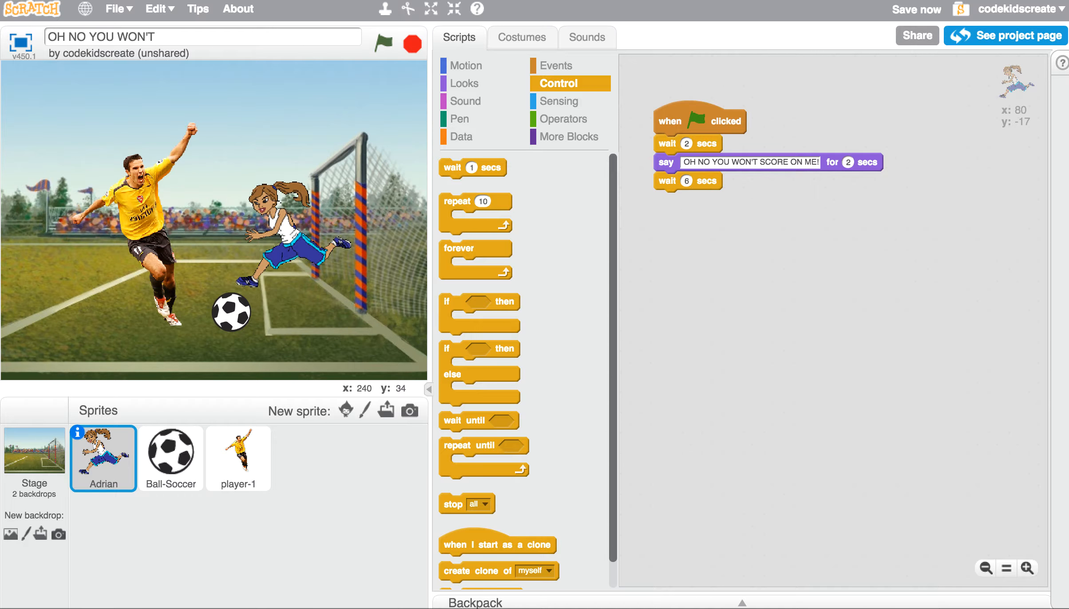
Add a say block reading WELL IM GOING TO BLOCK IT! and run the scene.
{"action": "left_click", "coordinate": [465, 84]}
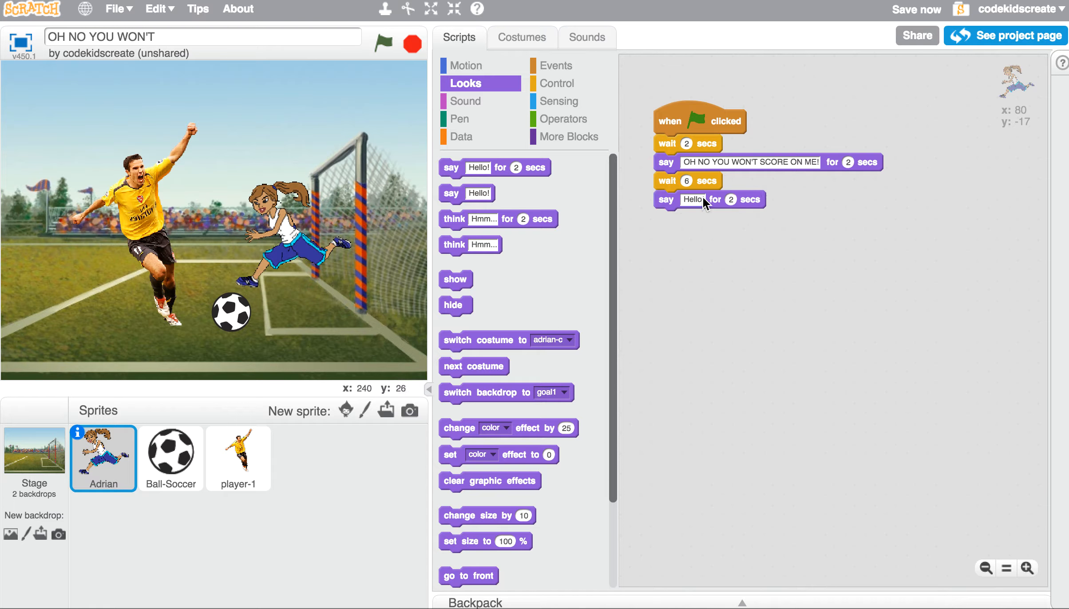
{"action": "type", "text": "WELL IM GOING TO BLOCK IT!"}
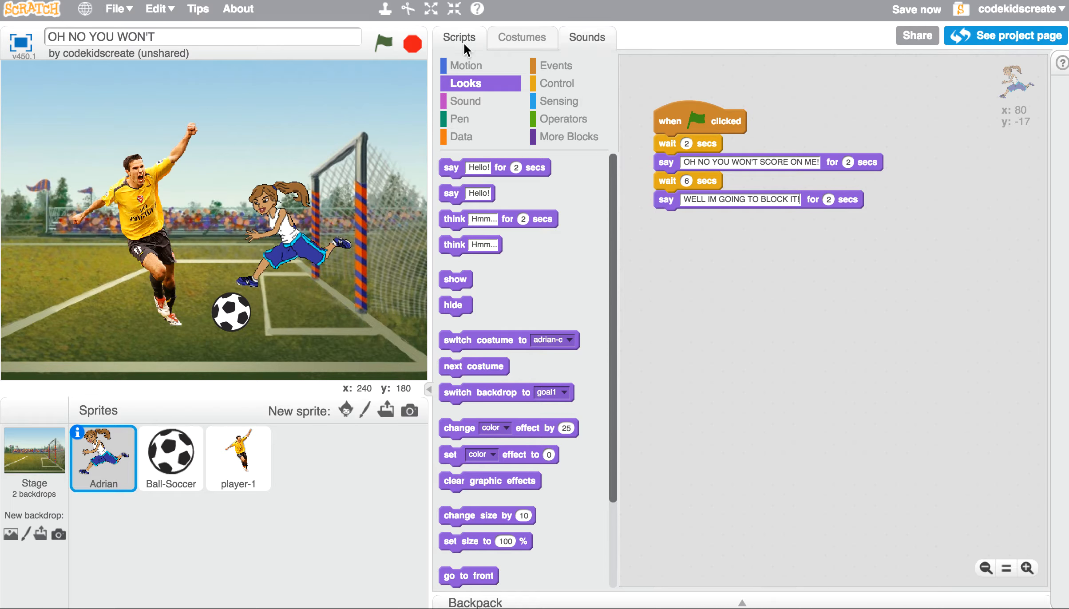
{"action": "left_click", "coordinate": [384, 43]}
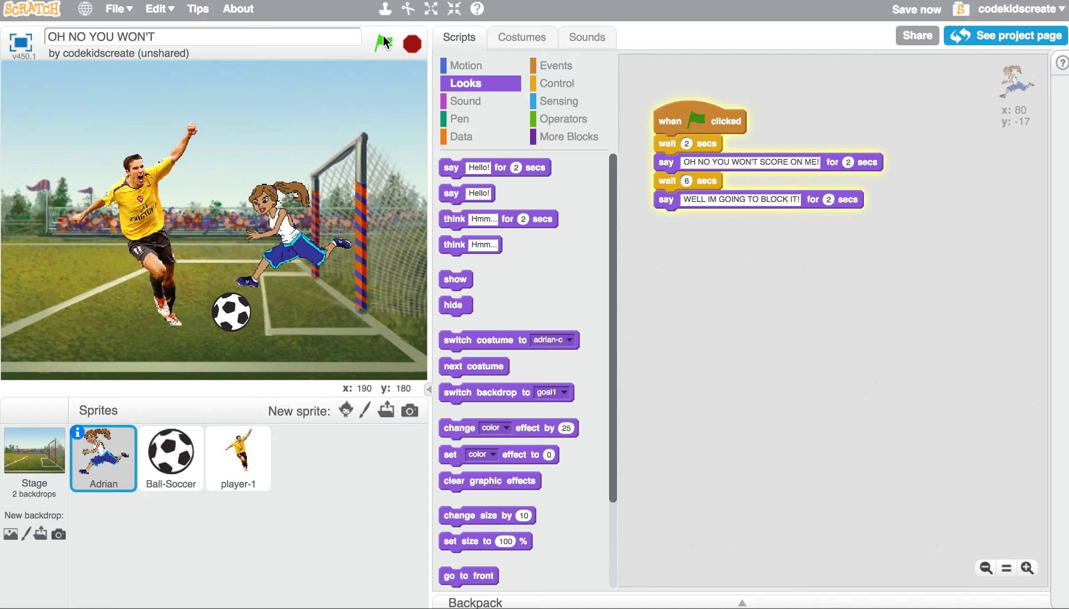
{"action": "left_click", "coordinate": [381, 44]}
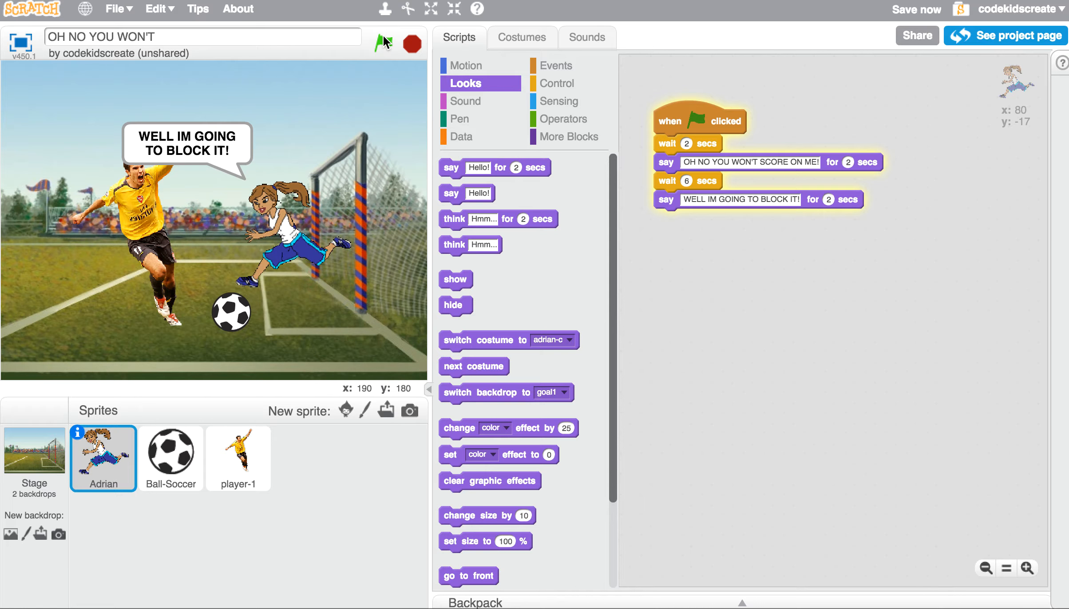
{"action": "left_click", "coordinate": [380, 44]}
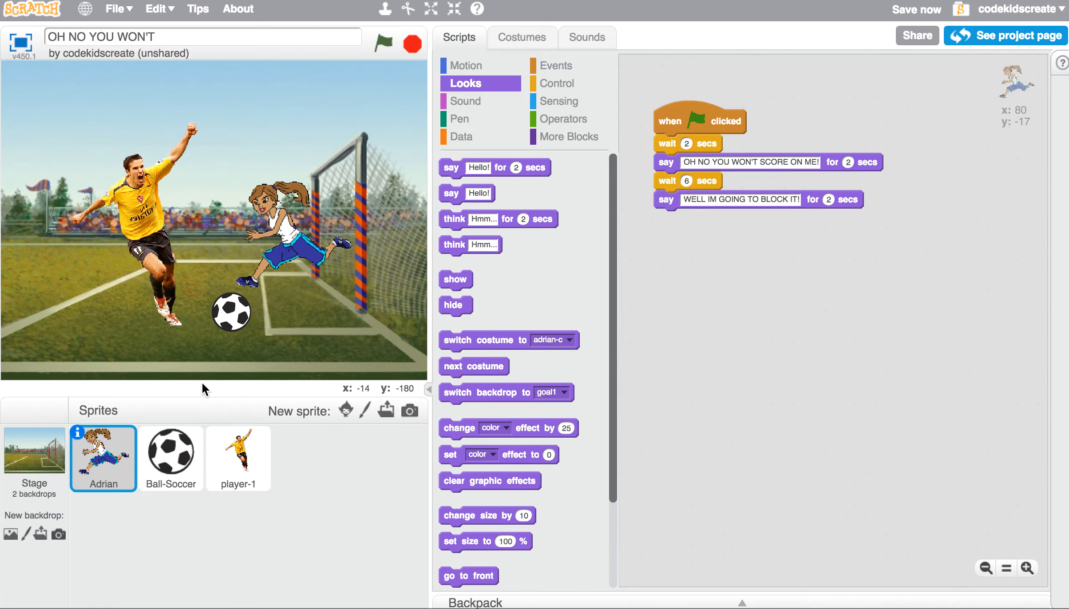
{"action": "left_click", "coordinate": [238, 460]}
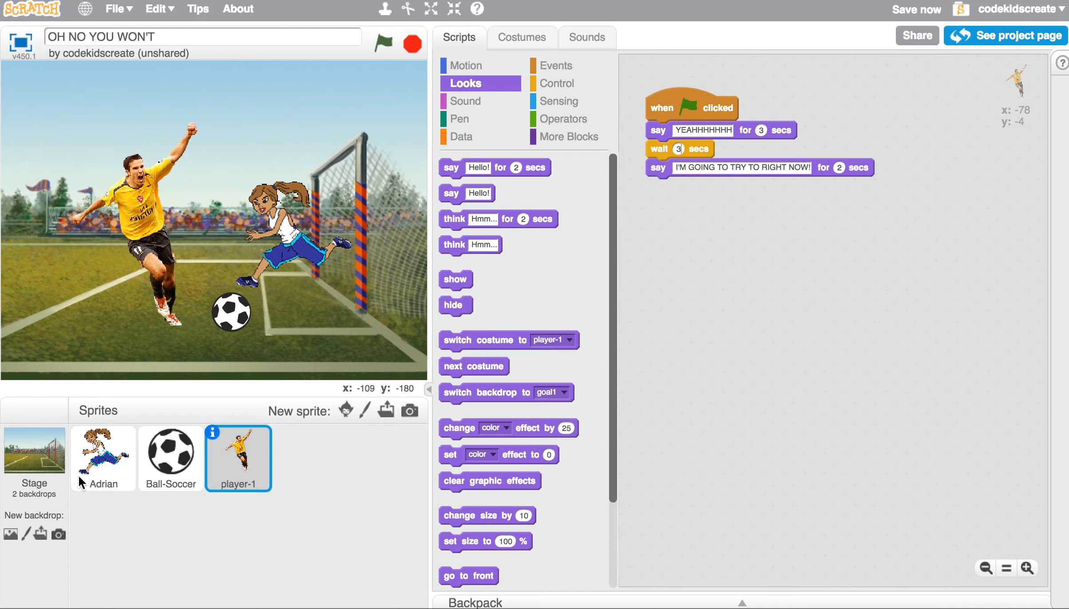
Check Adrian's and player-1's scripts, then replay the conversation with the 3-second wait.
{"action": "left_click", "coordinate": [103, 458]}
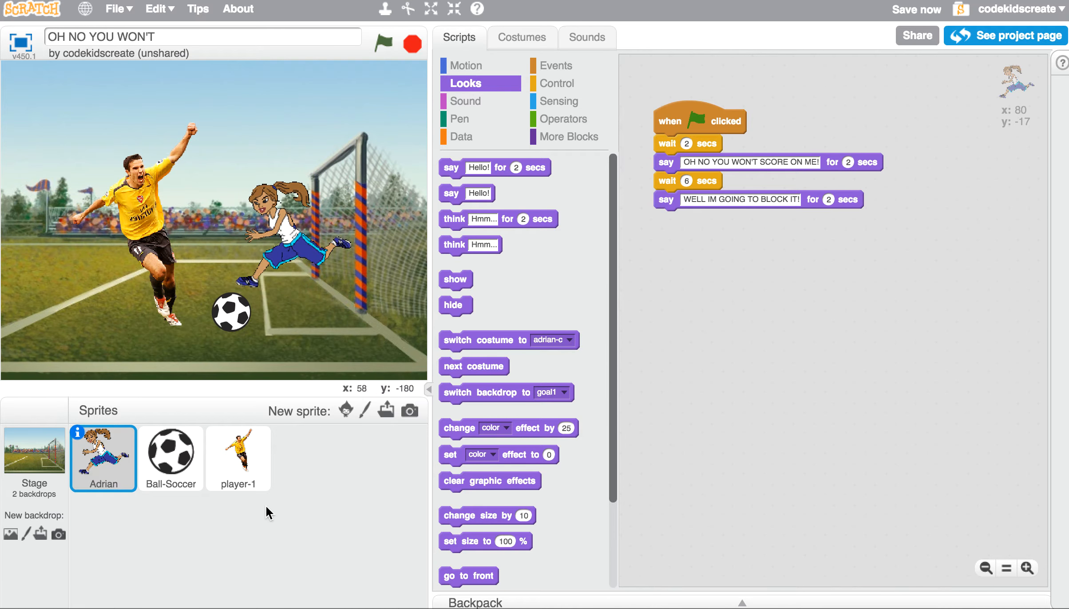
{"action": "left_click", "coordinate": [238, 459]}
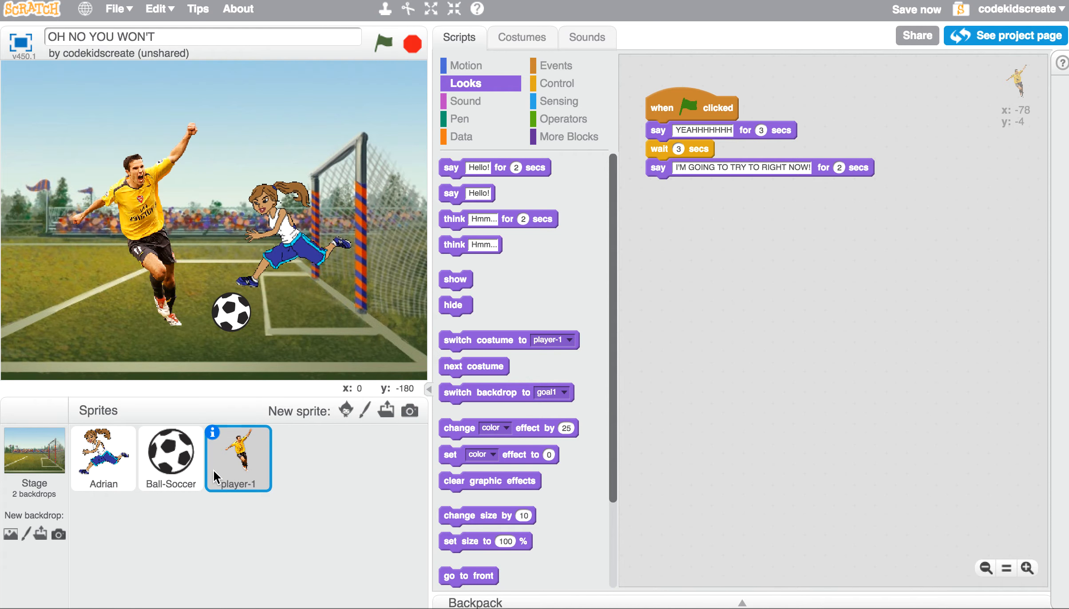
{"action": "left_click", "coordinate": [378, 46]}
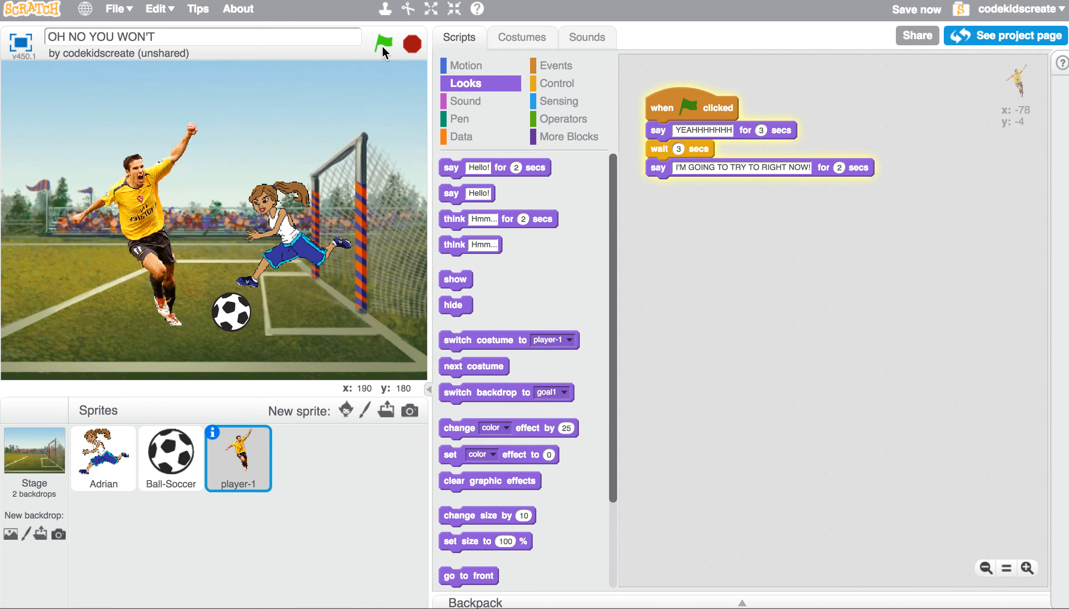
{"action": "left_click", "coordinate": [384, 43]}
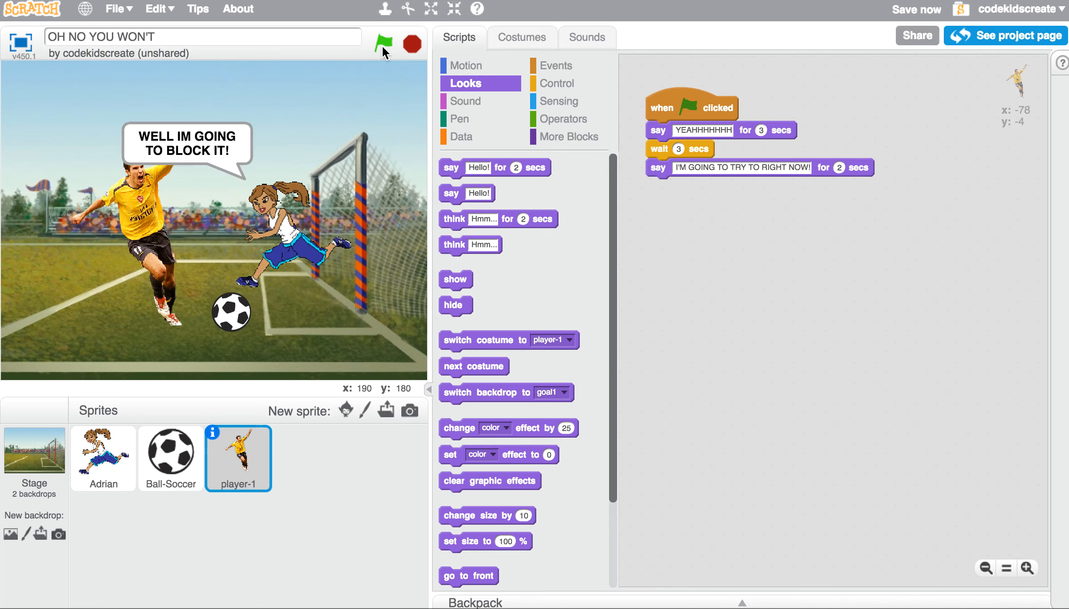
{"action": "left_click", "coordinate": [385, 43]}
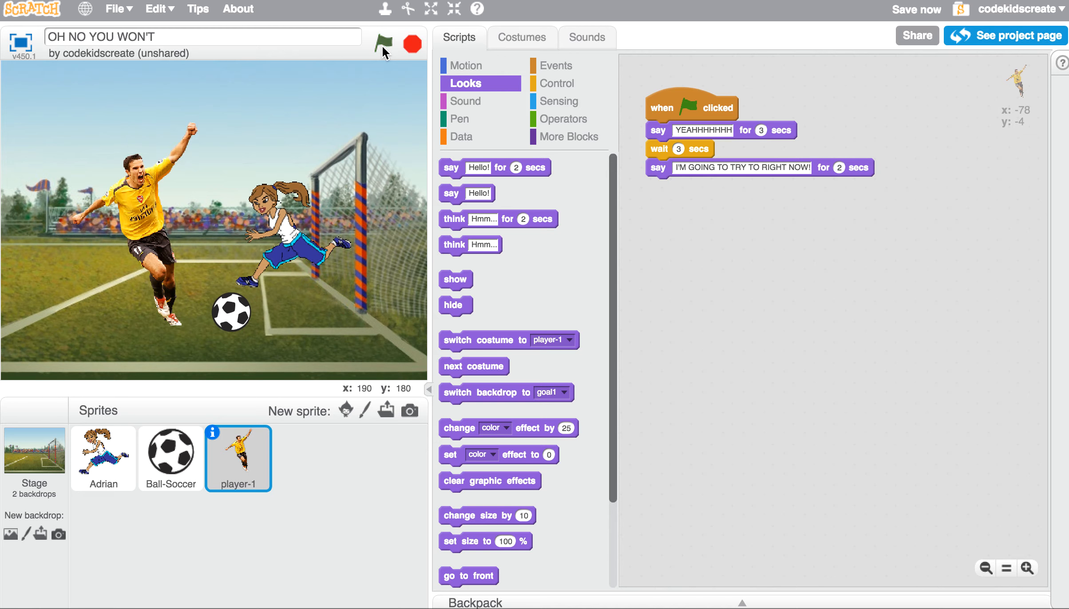